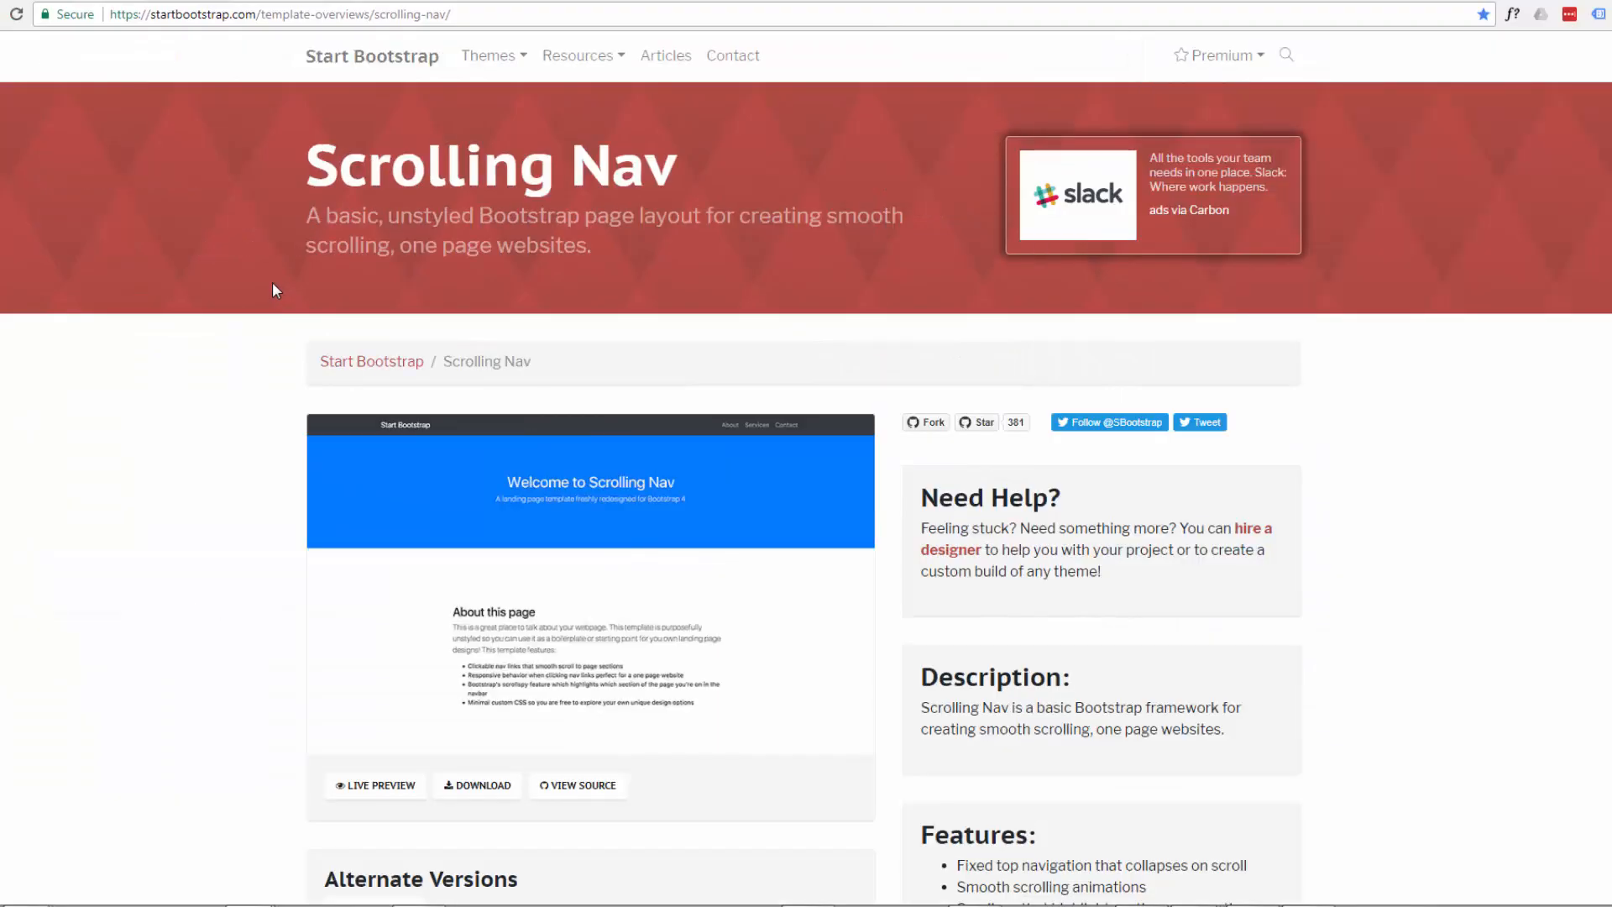
mouse_move(178, 457)
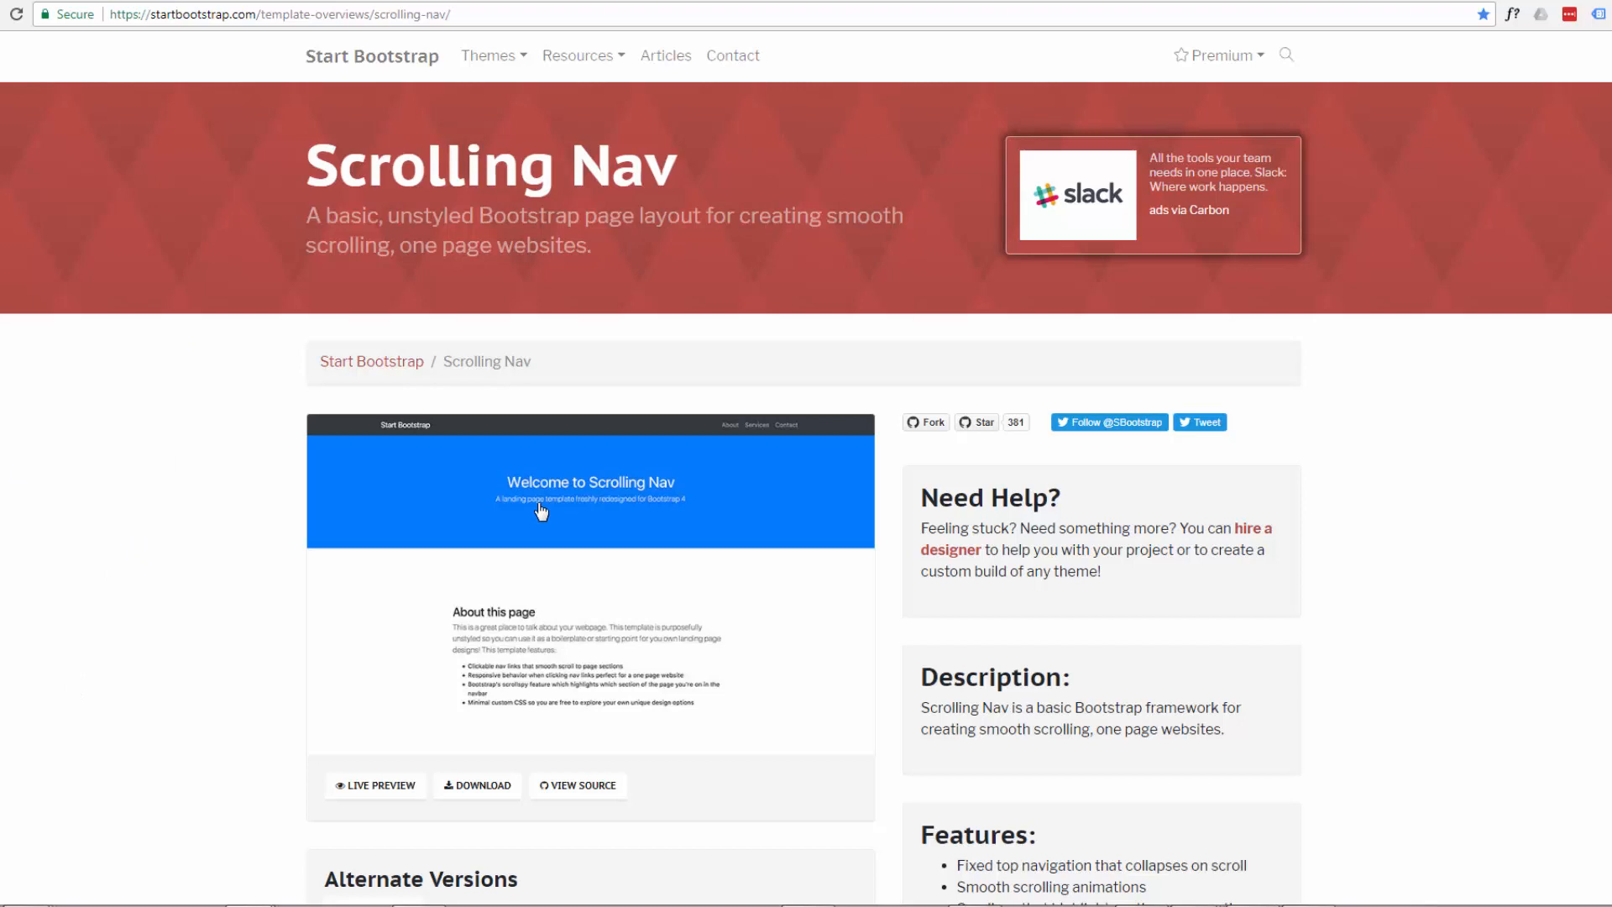
Step: Scroll down the Scrolling Nav template page and download its zip archive
scroll(down, 3)
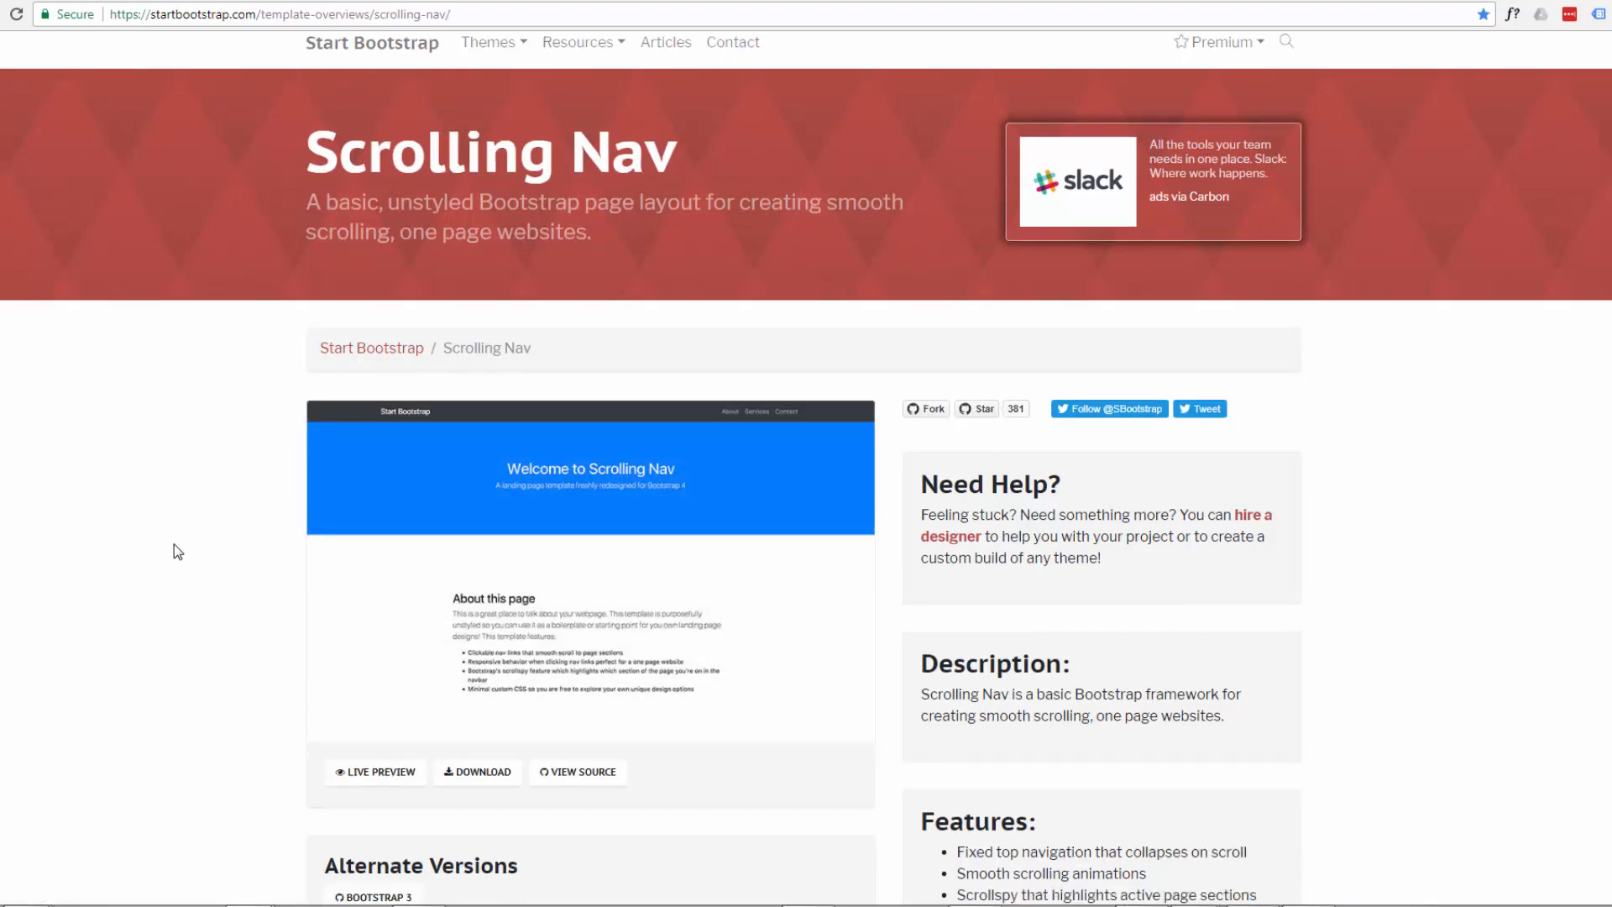
scroll(down, 3)
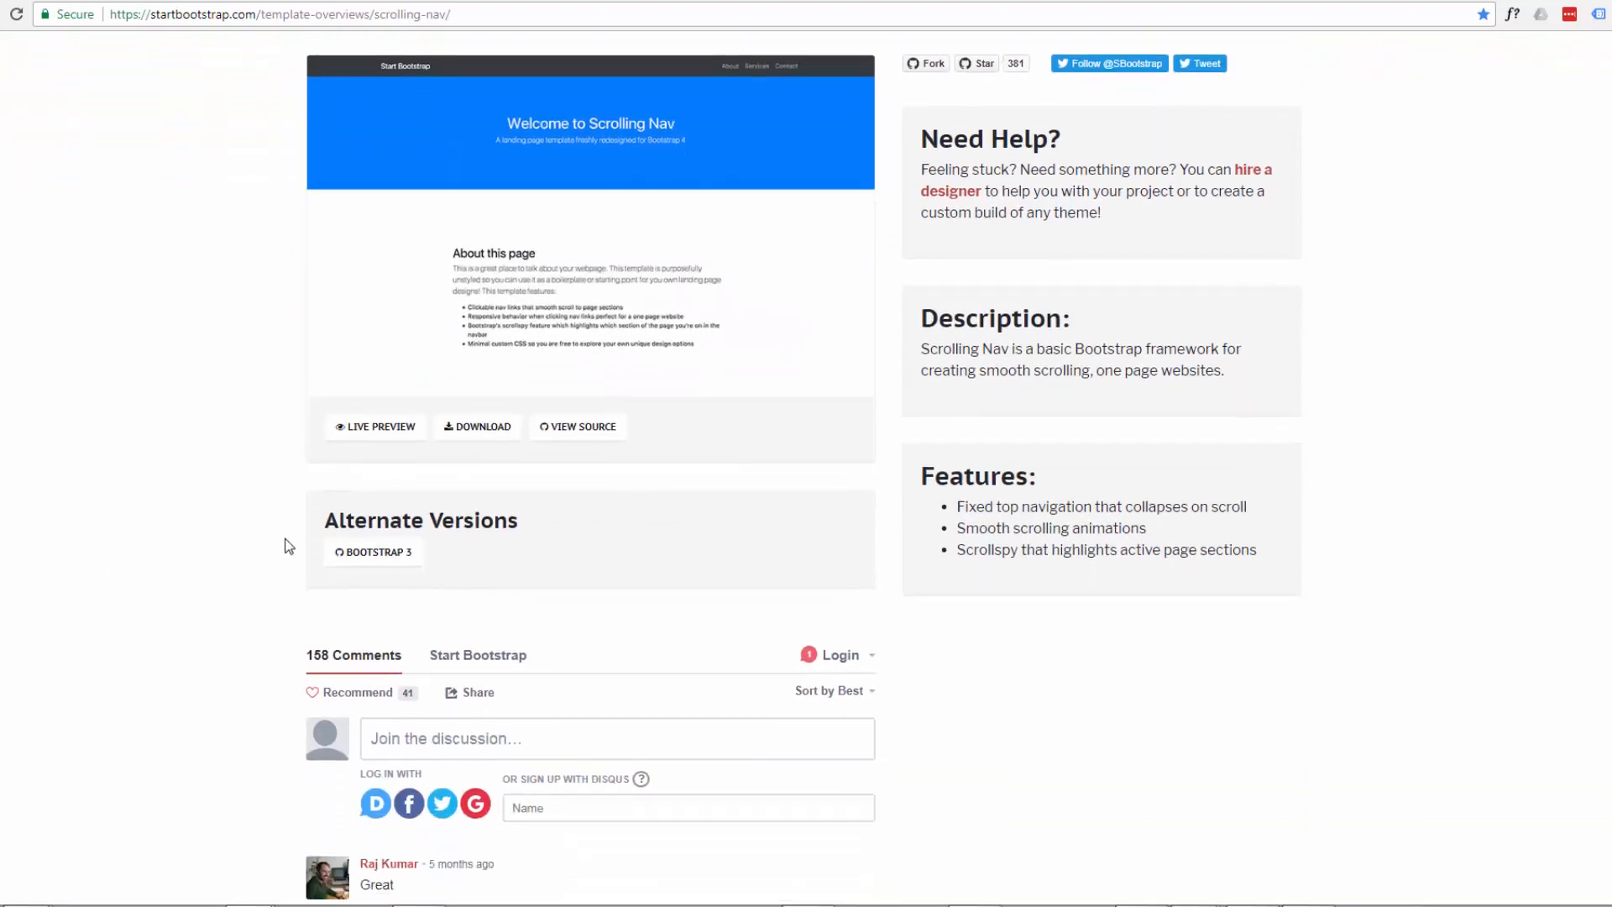
click(372, 552)
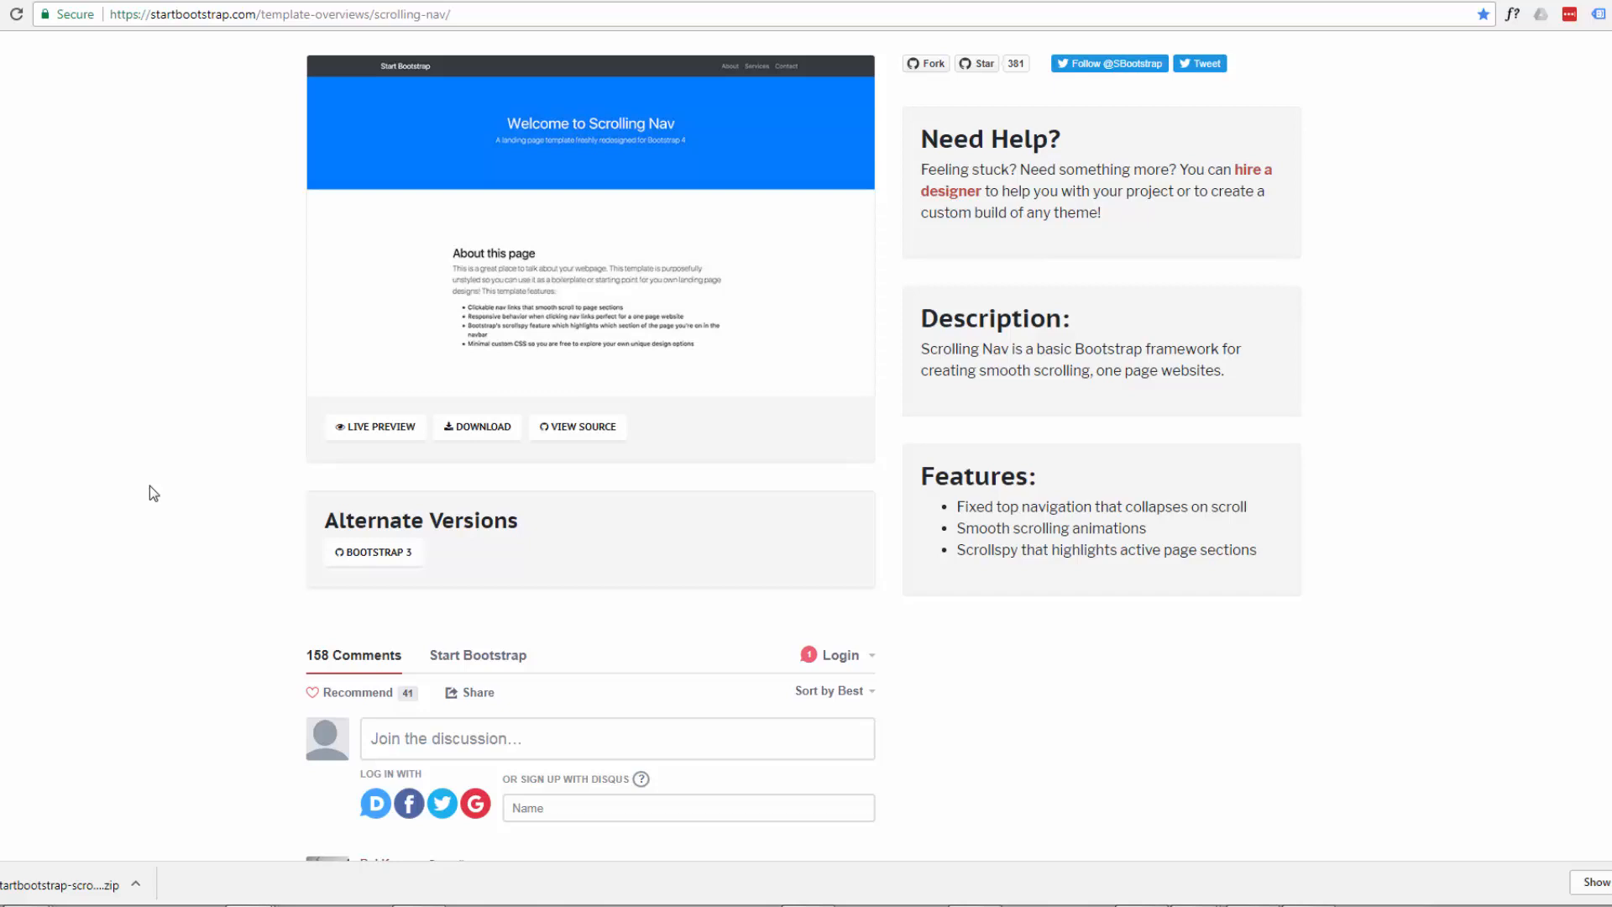
mouse_move(173, 861)
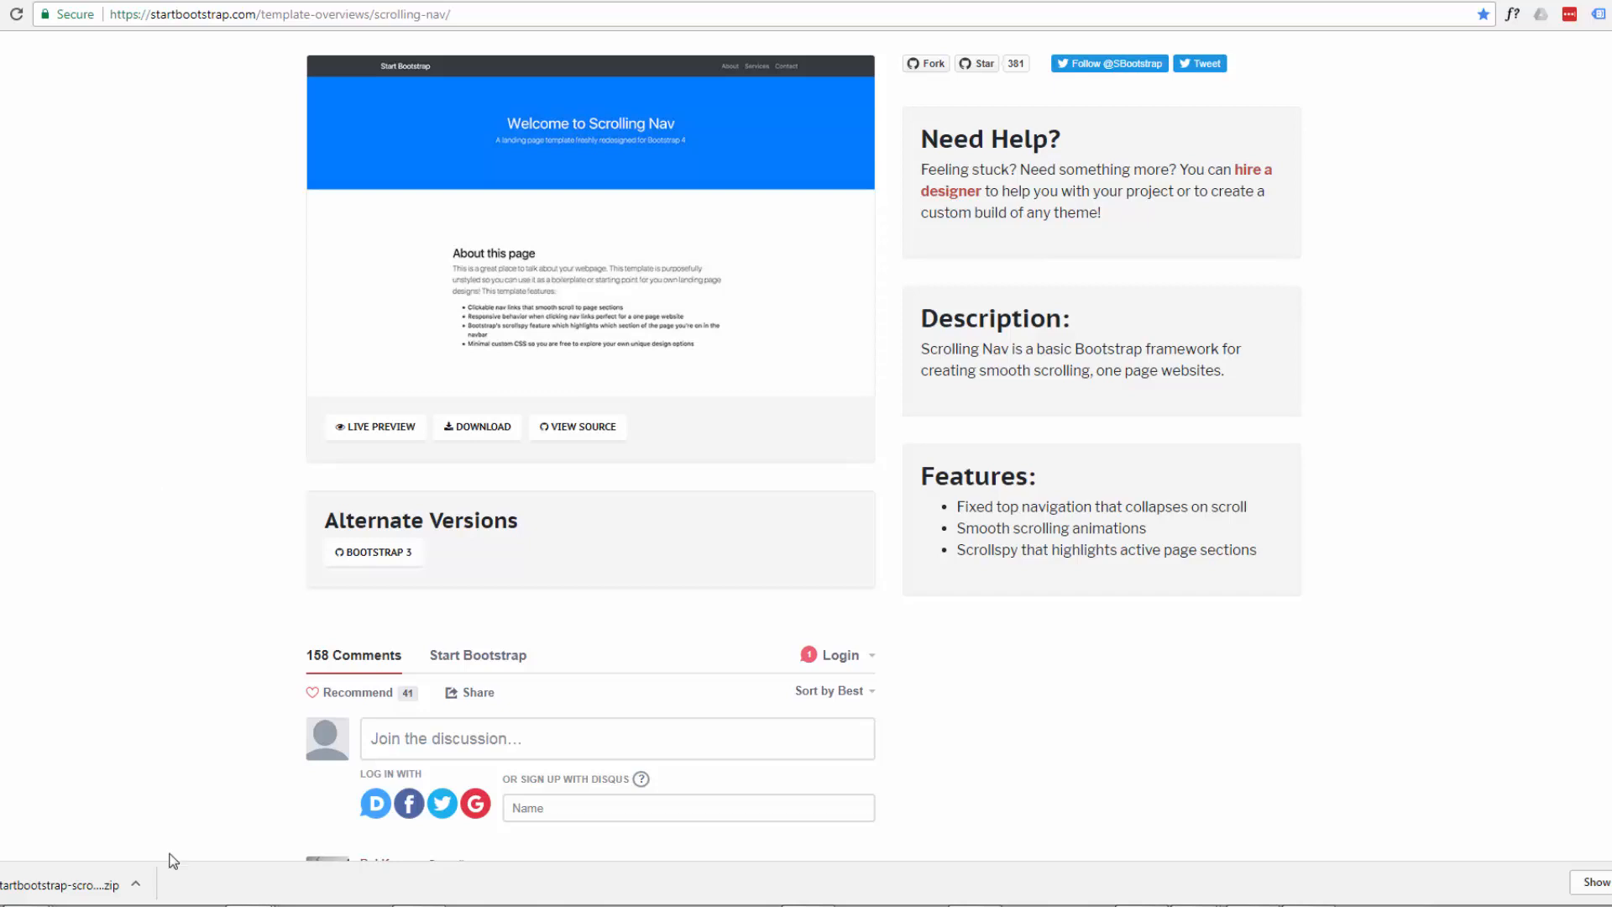
mouse_move(138, 887)
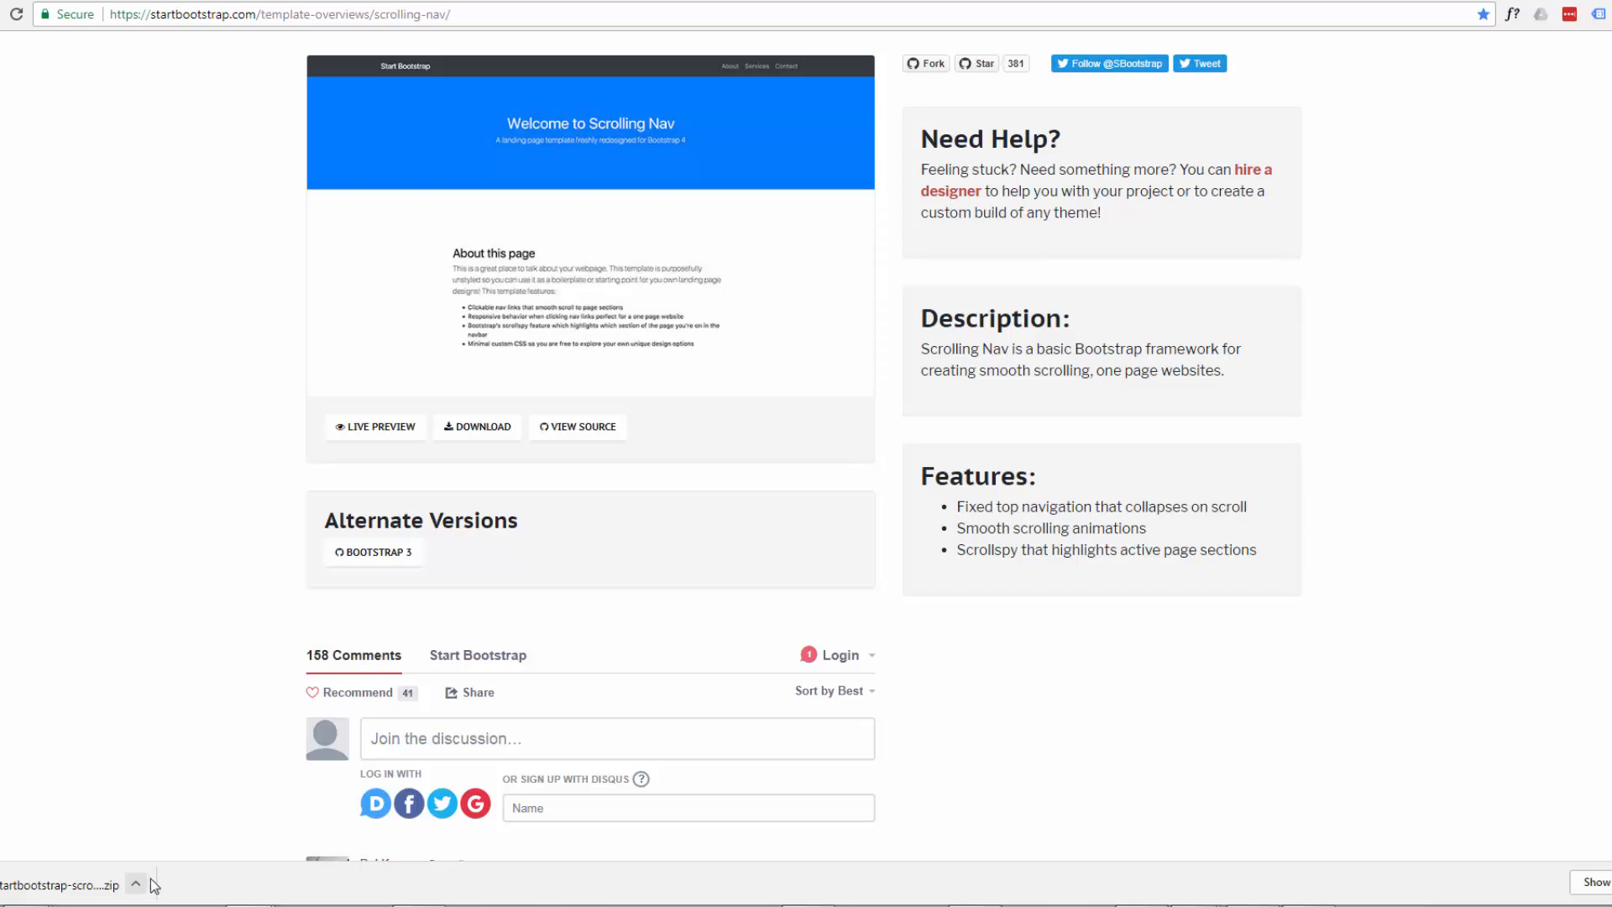
Step: Show the scrolling-nav zip in a maximized Explorer window and Extract Here into BS Onepage
click(64, 884)
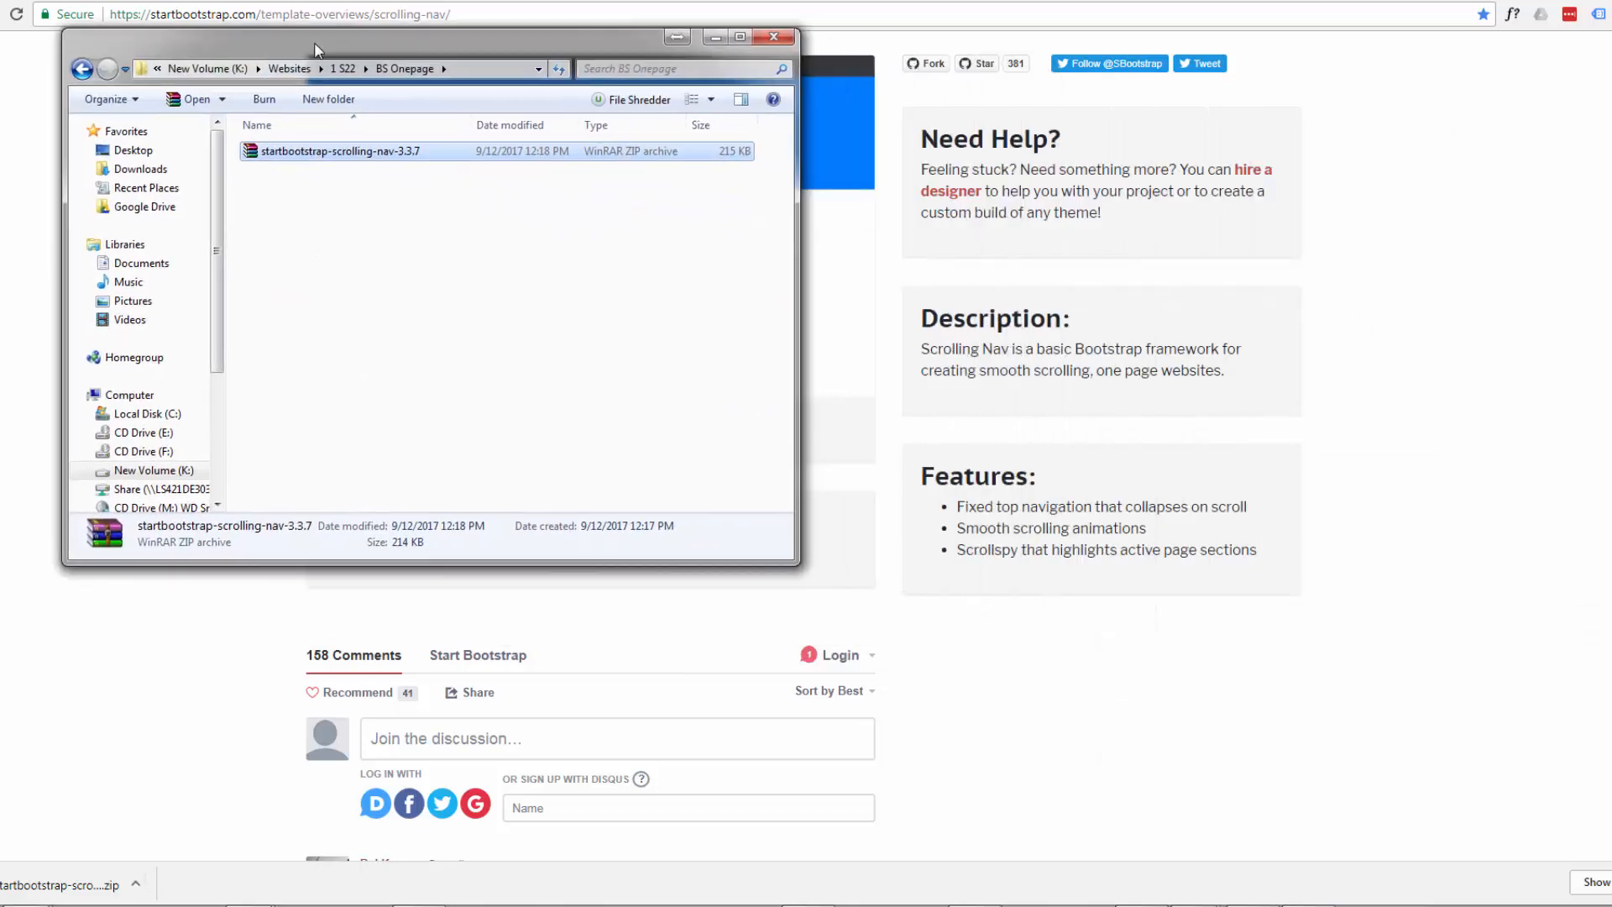
drag(319, 48, 0, 0)
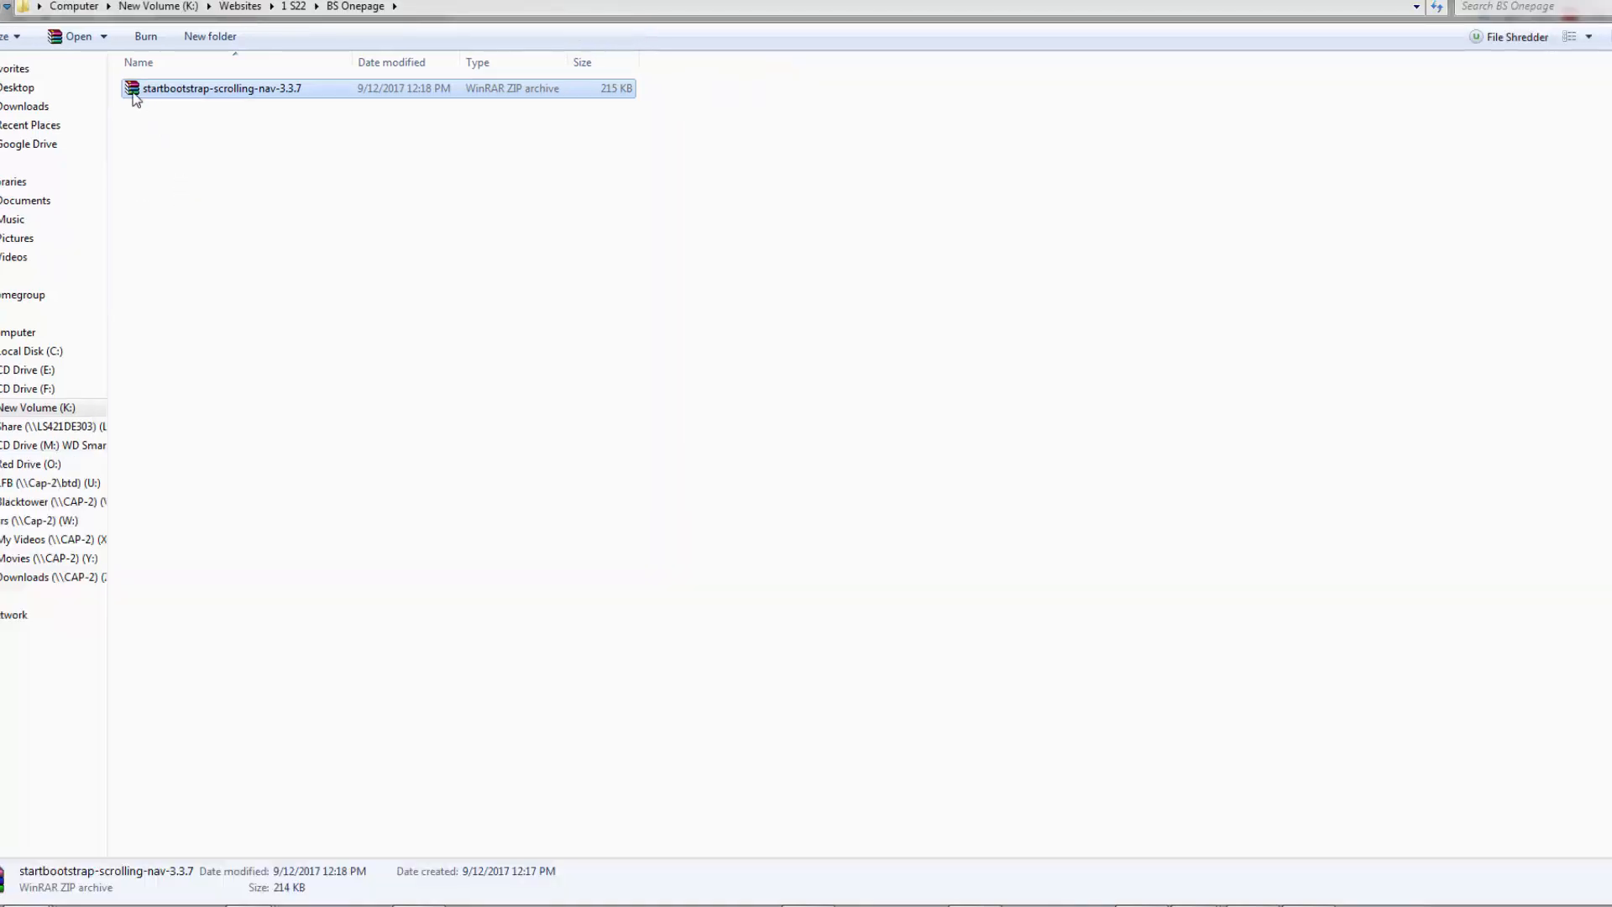
right_click(220, 87)
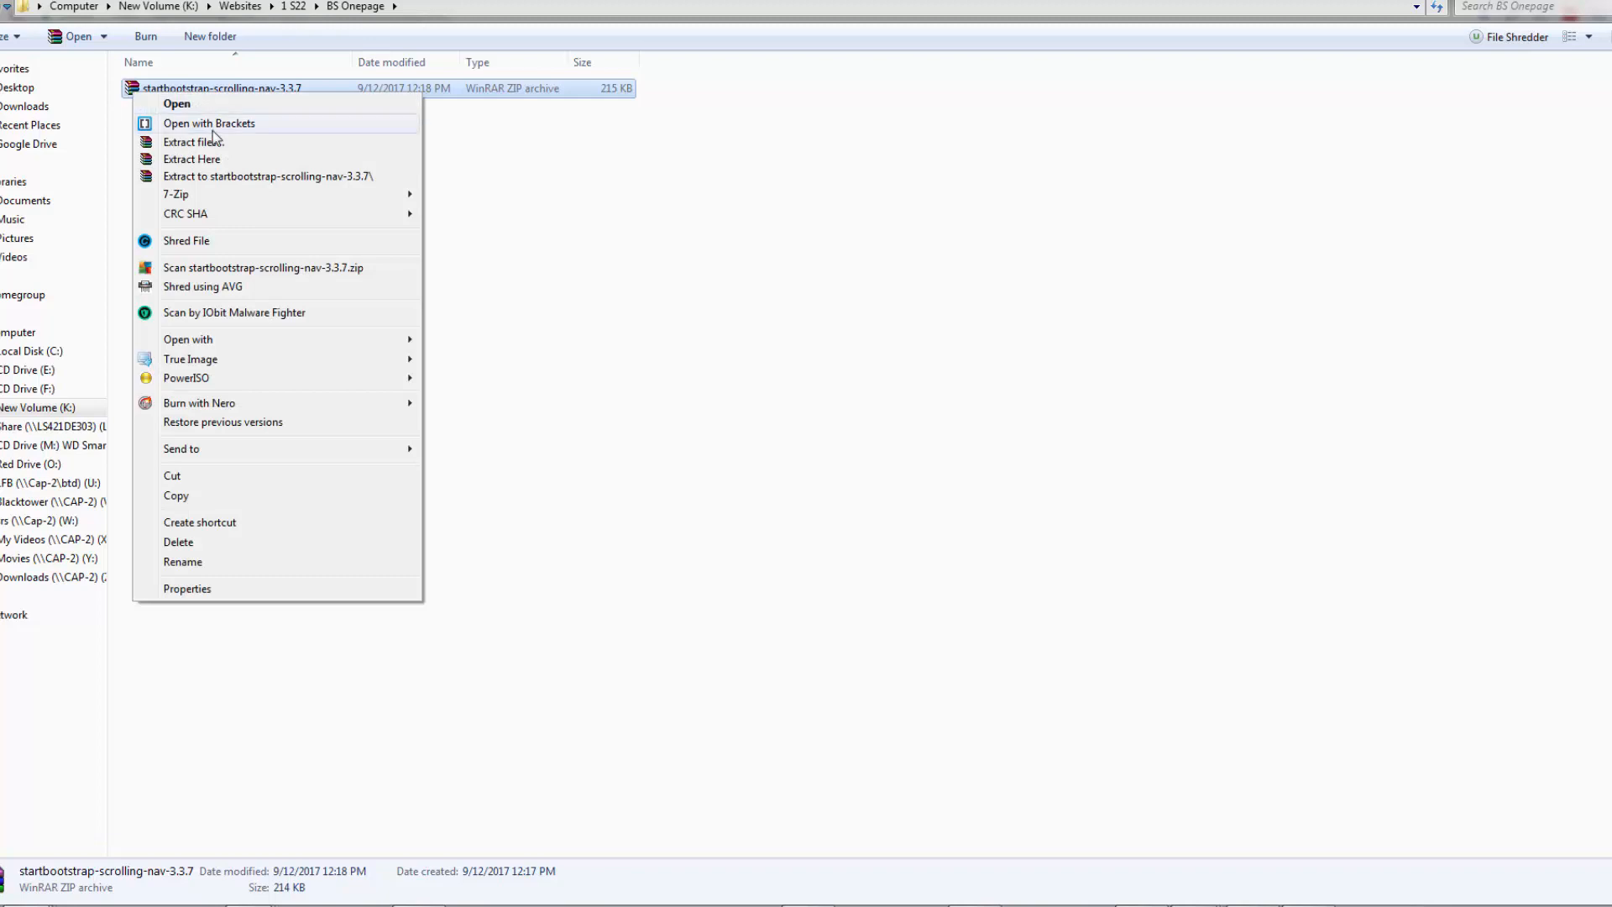
click(193, 141)
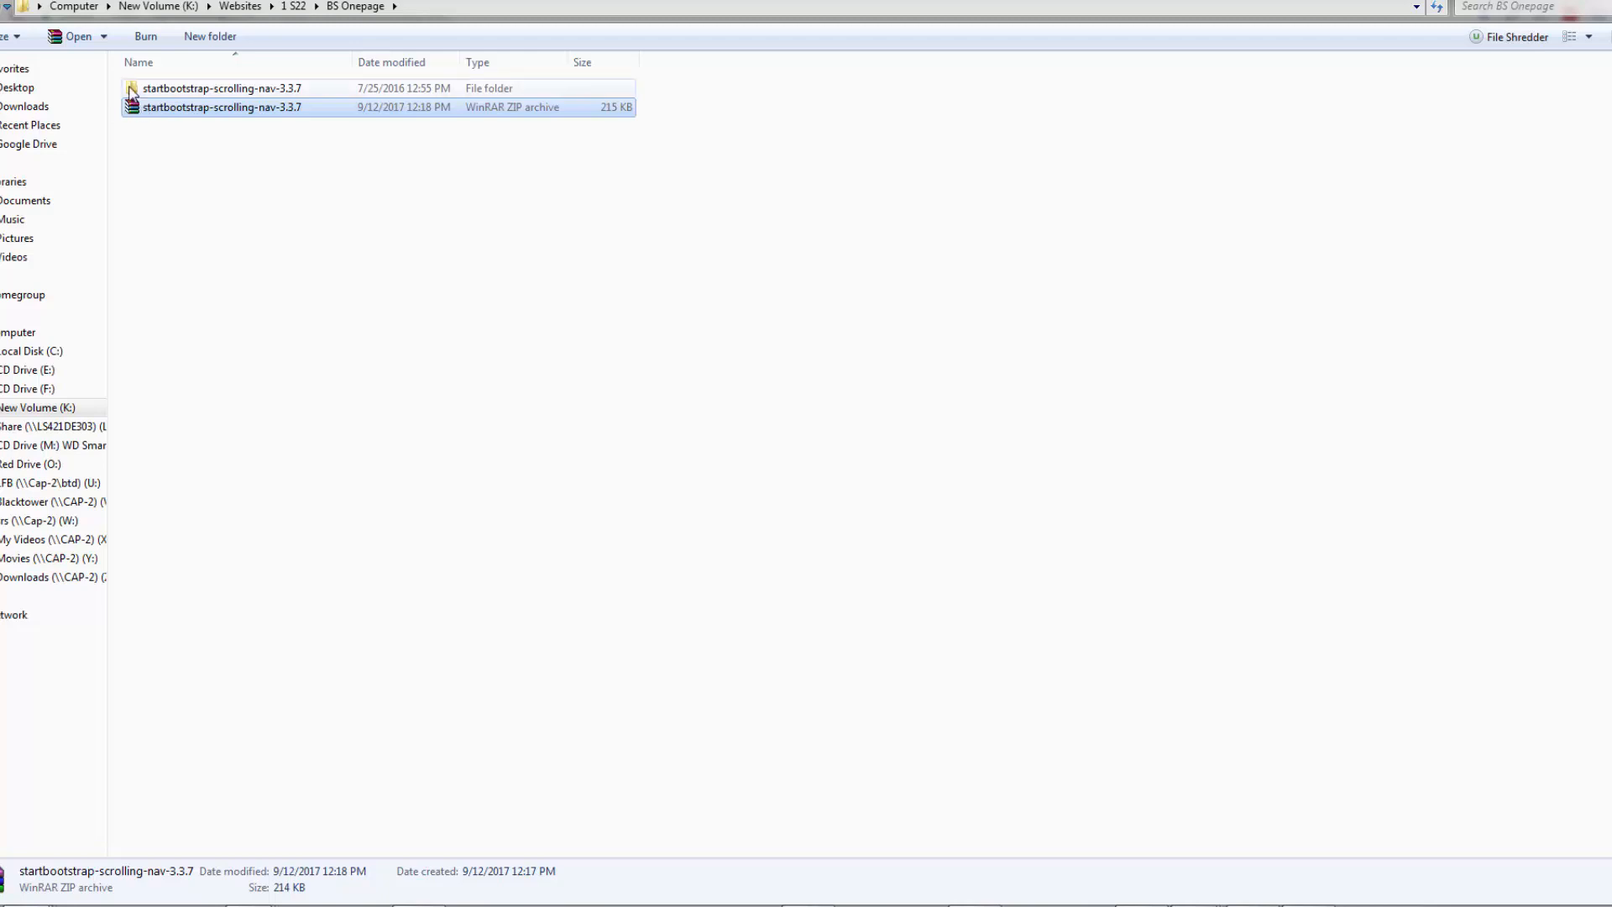
Step: Open the startbootstrap-scrolling-nav-3.3.7 folder and pick an option from the LICENSE file's context menu
double_click(220, 87)
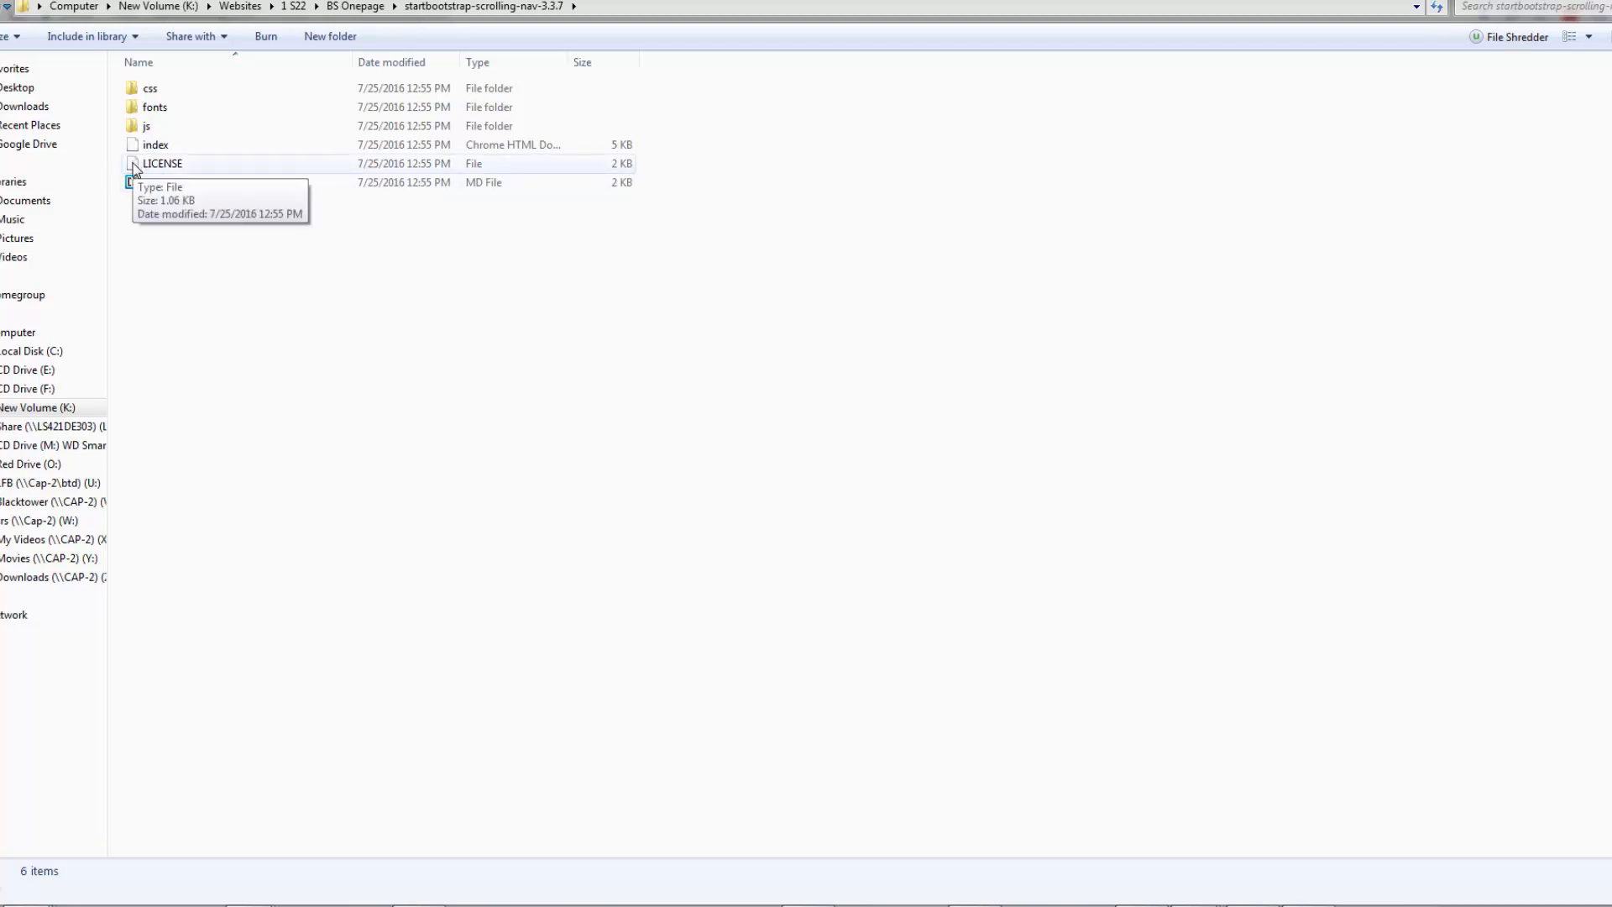
right_click(162, 163)
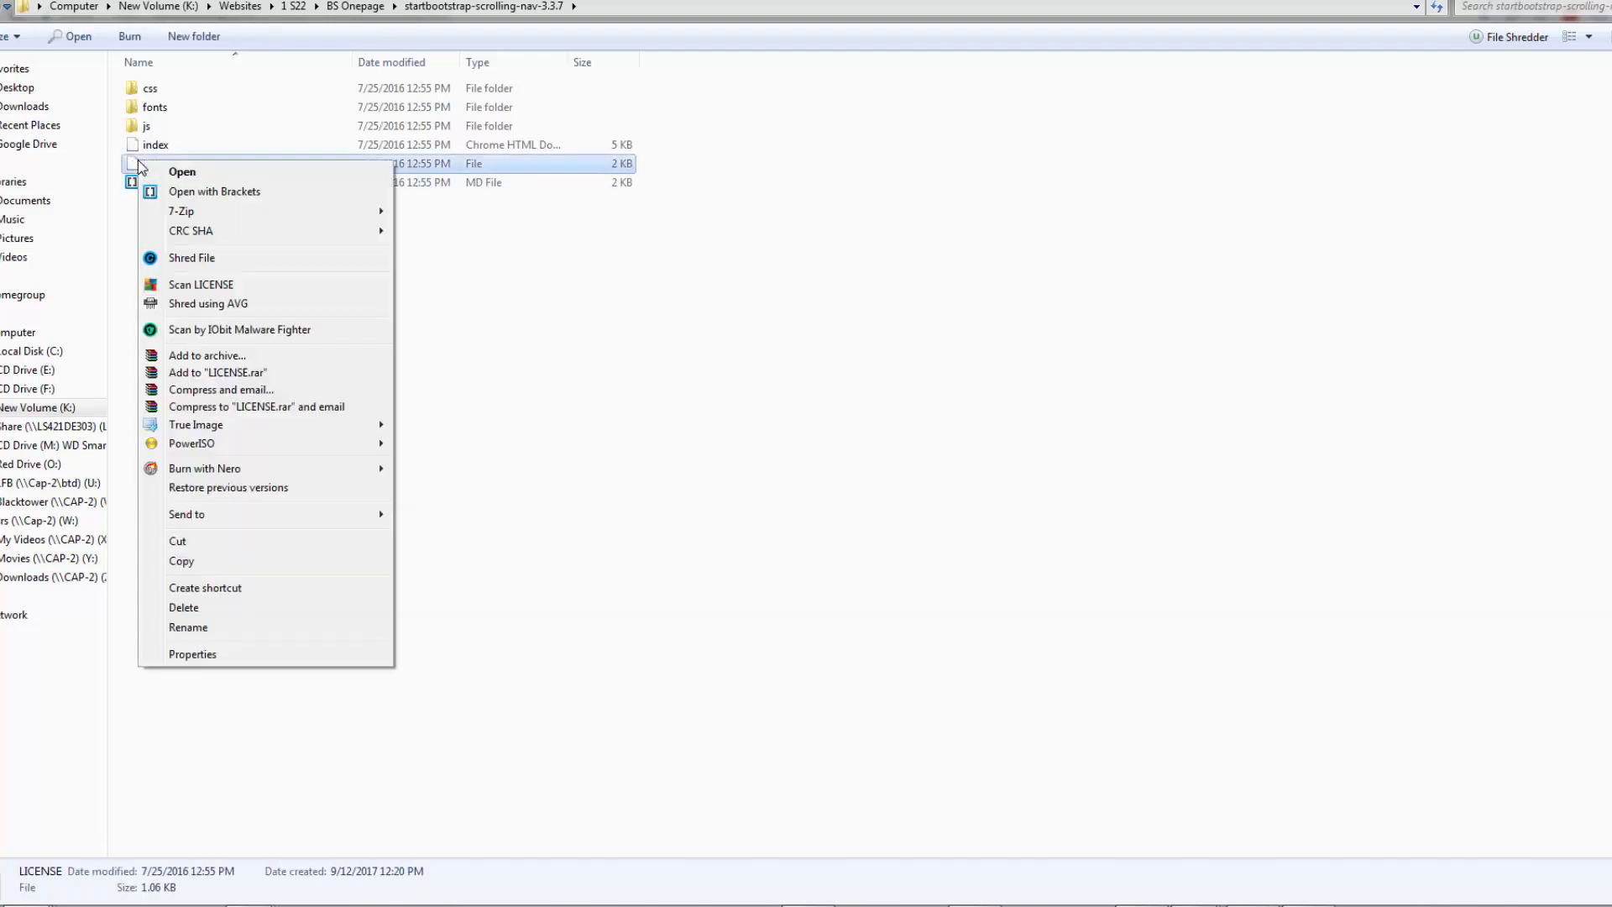
mouse_move(214, 191)
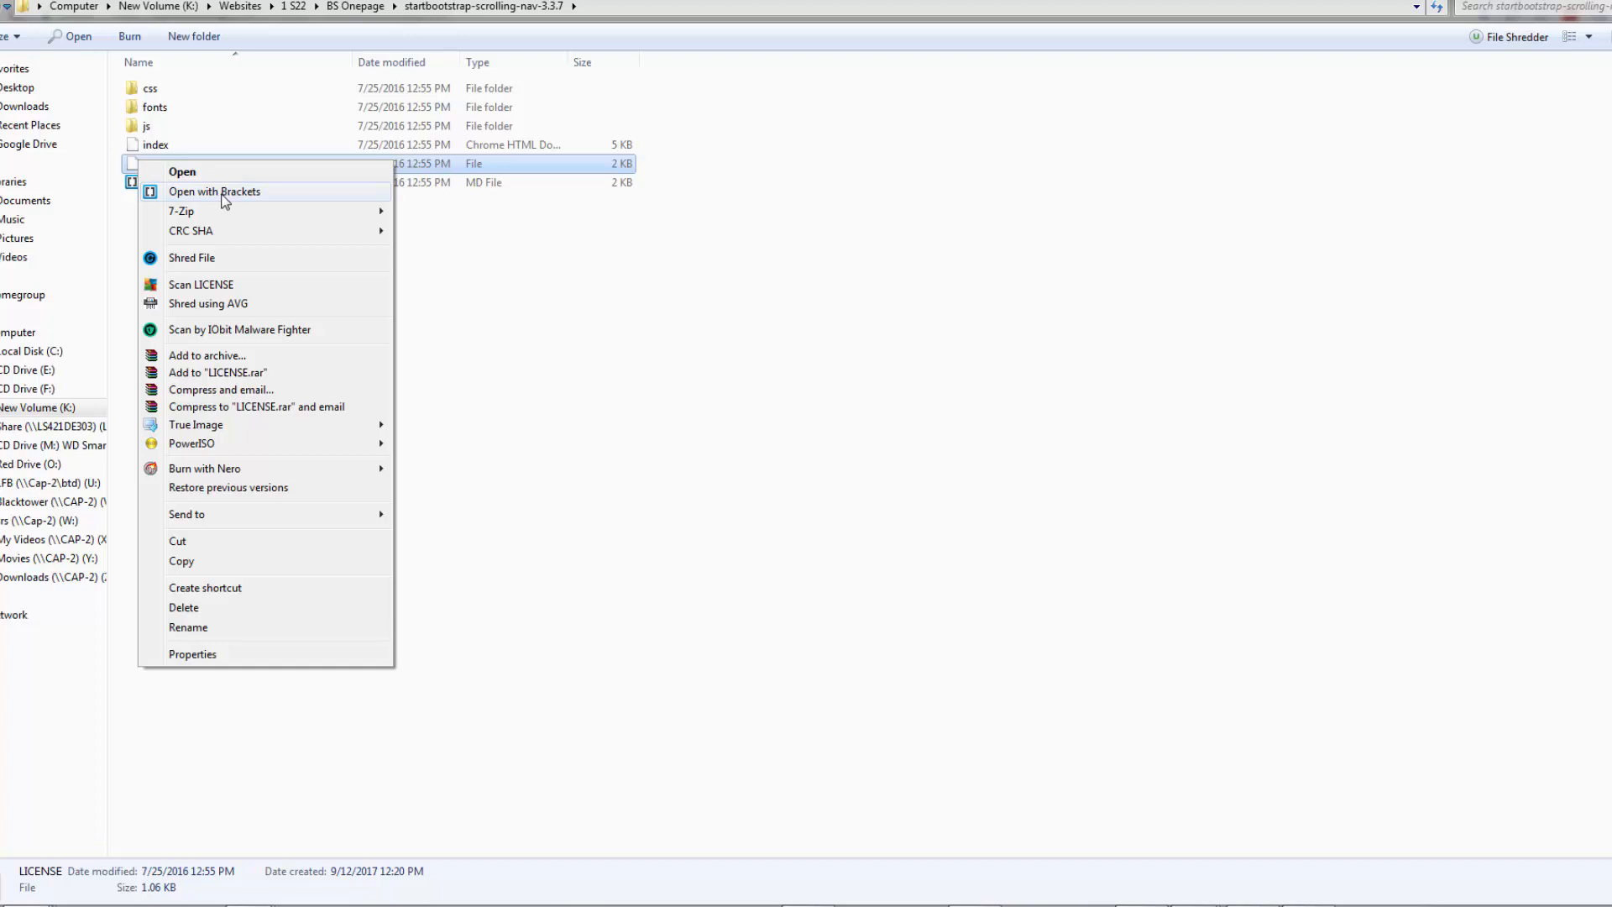
mouse_move(215, 196)
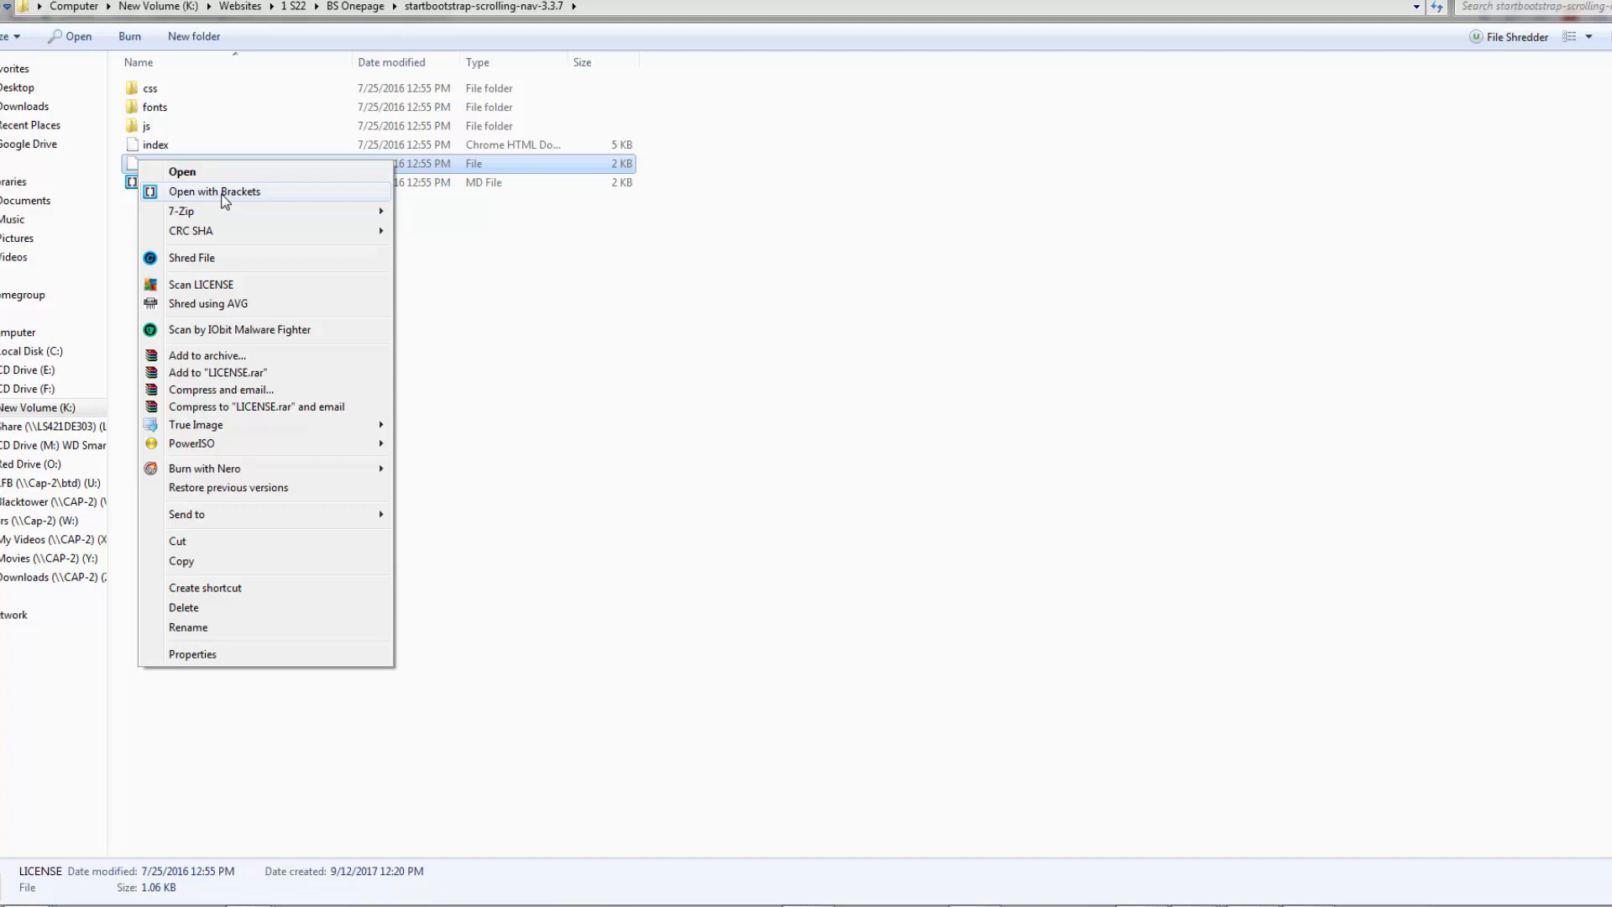
click(214, 191)
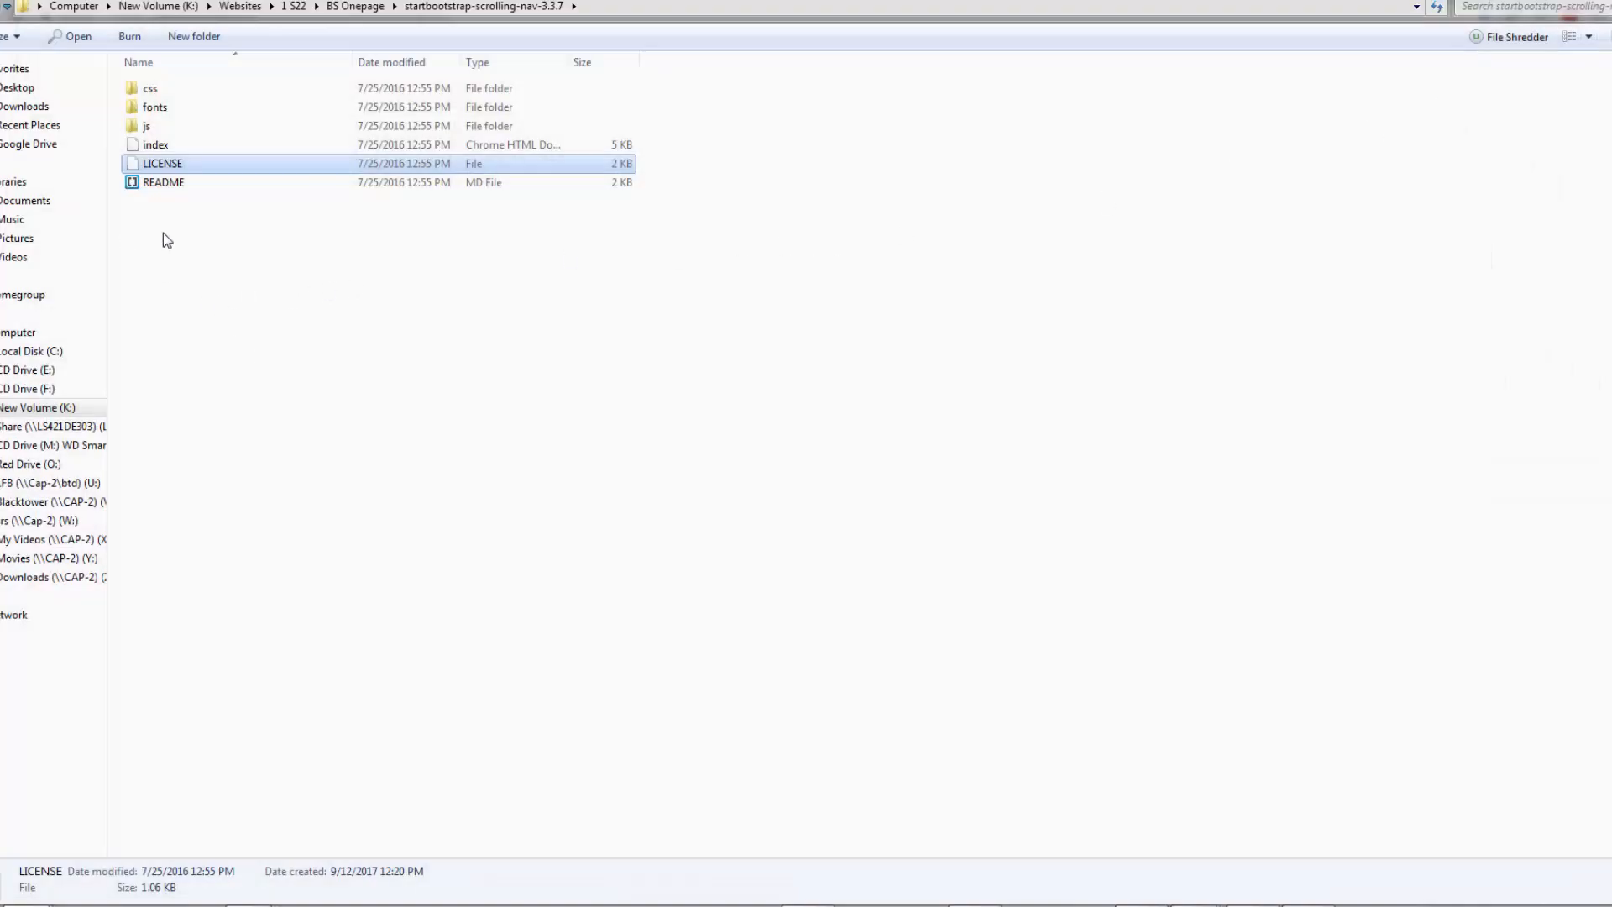
mouse_move(196, 139)
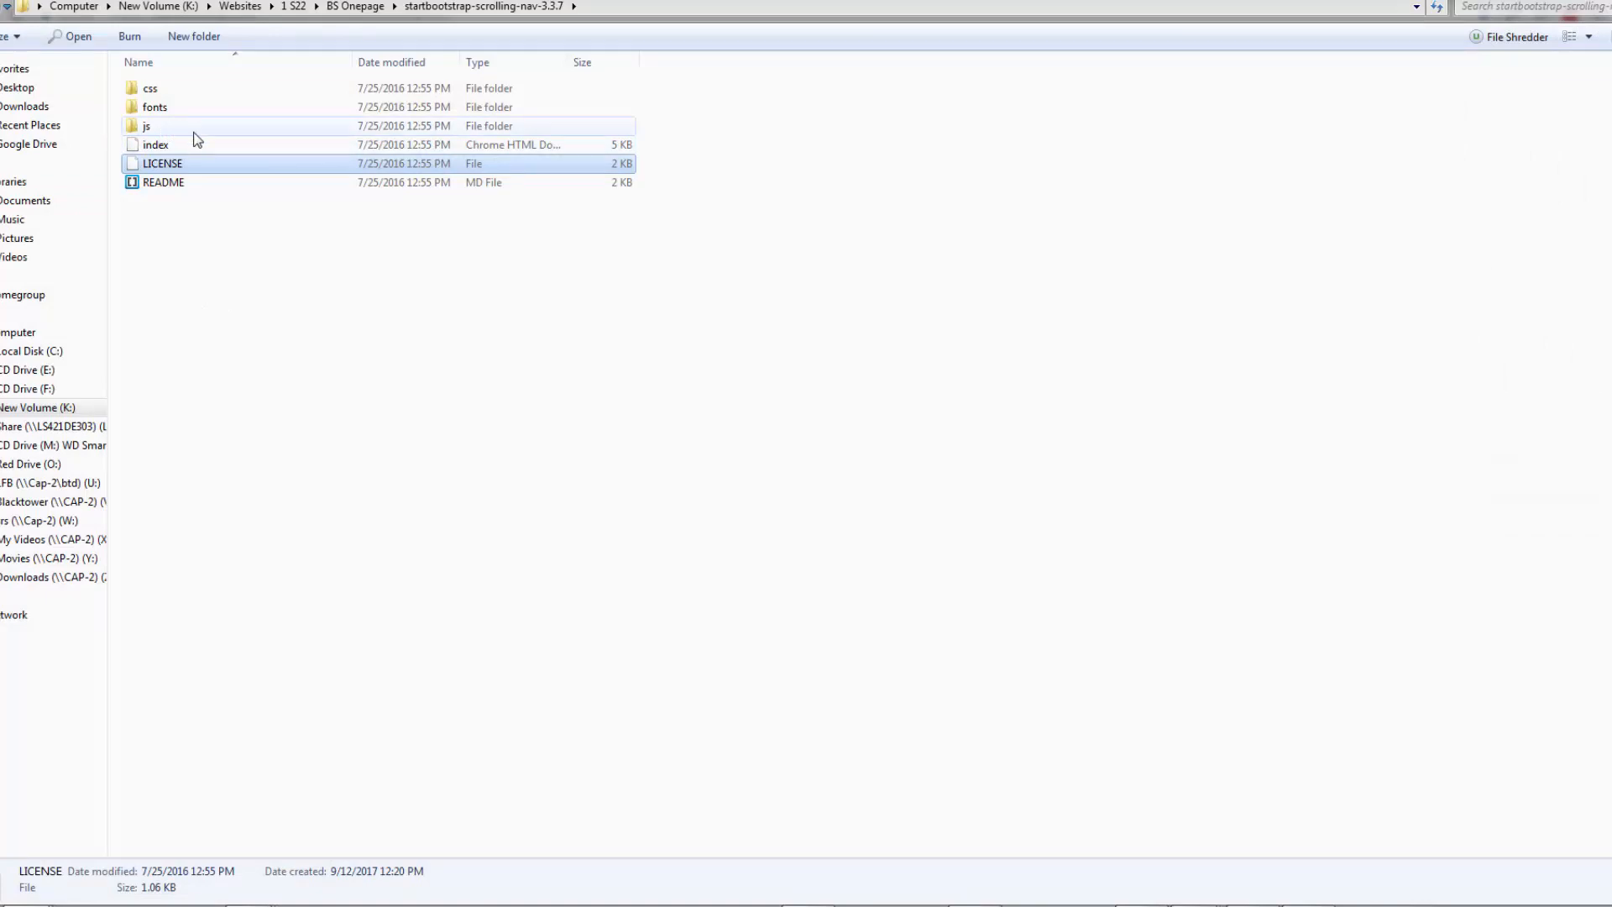
mouse_move(154, 144)
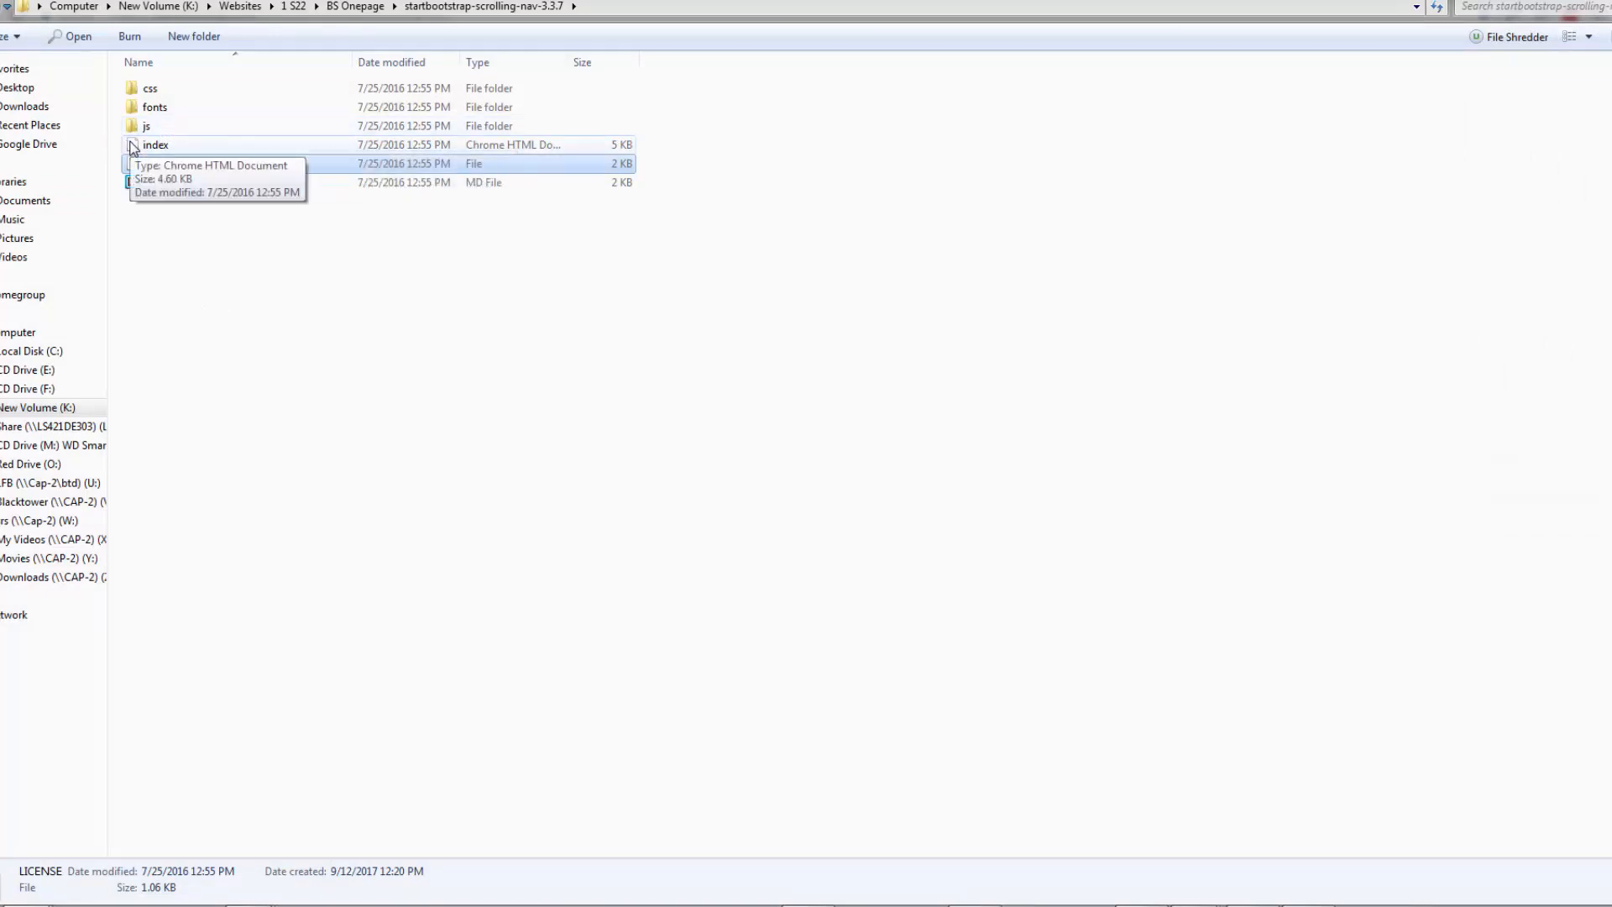
Step: Open index.html in Chrome and test the About and Contact navbar links' section scrolling
double_click(155, 144)
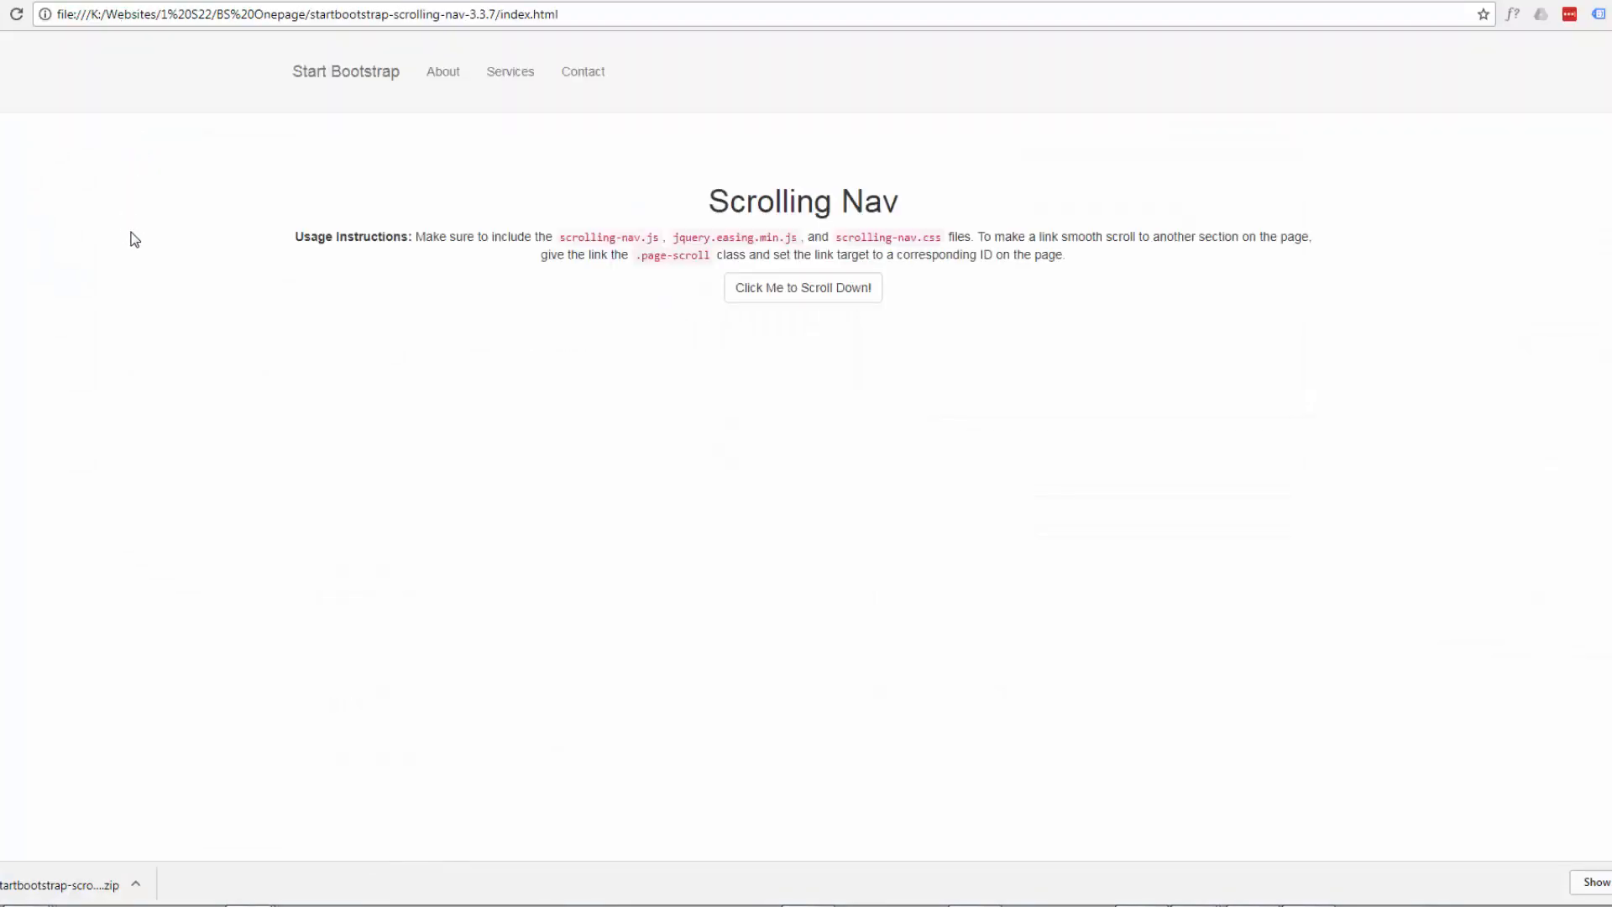
mouse_move(172, 329)
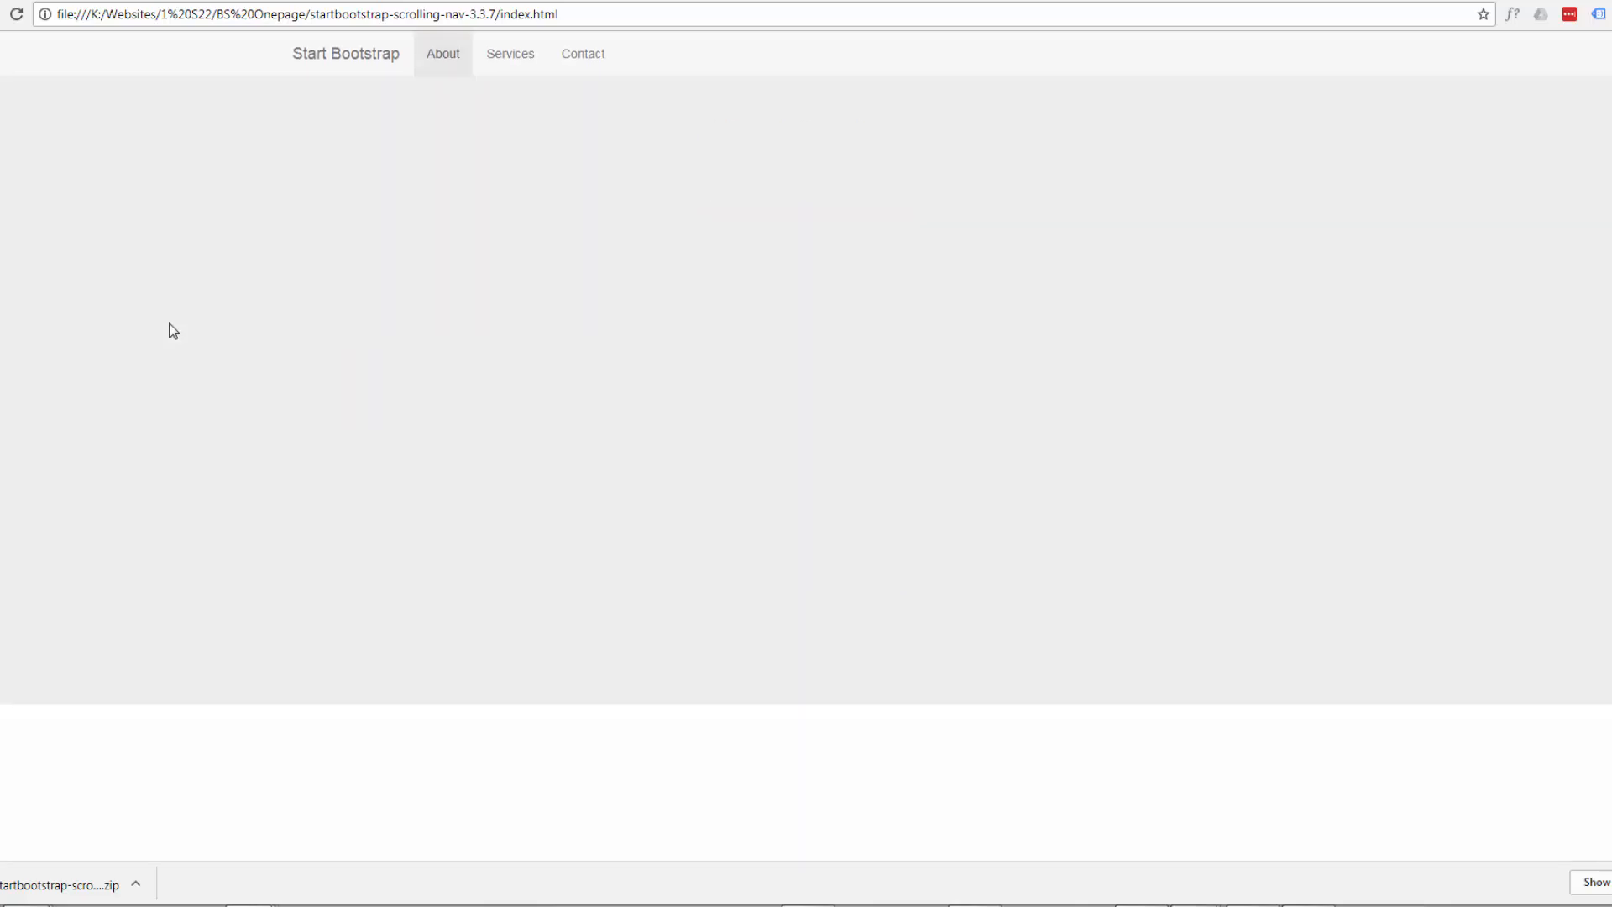
click(509, 54)
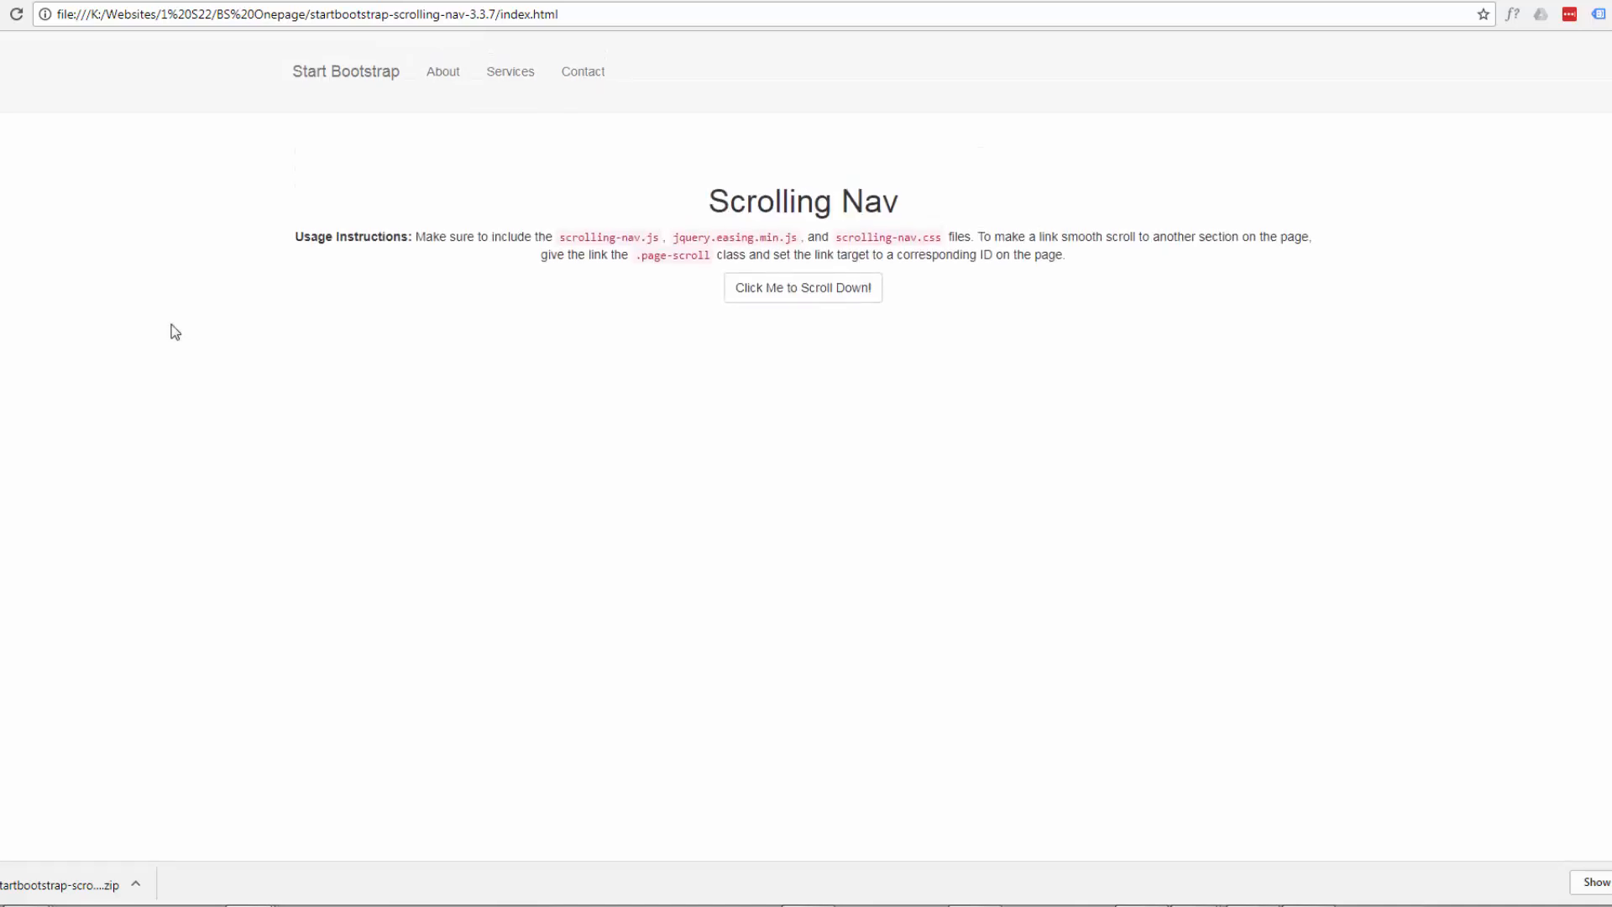
mouse_move(320, 79)
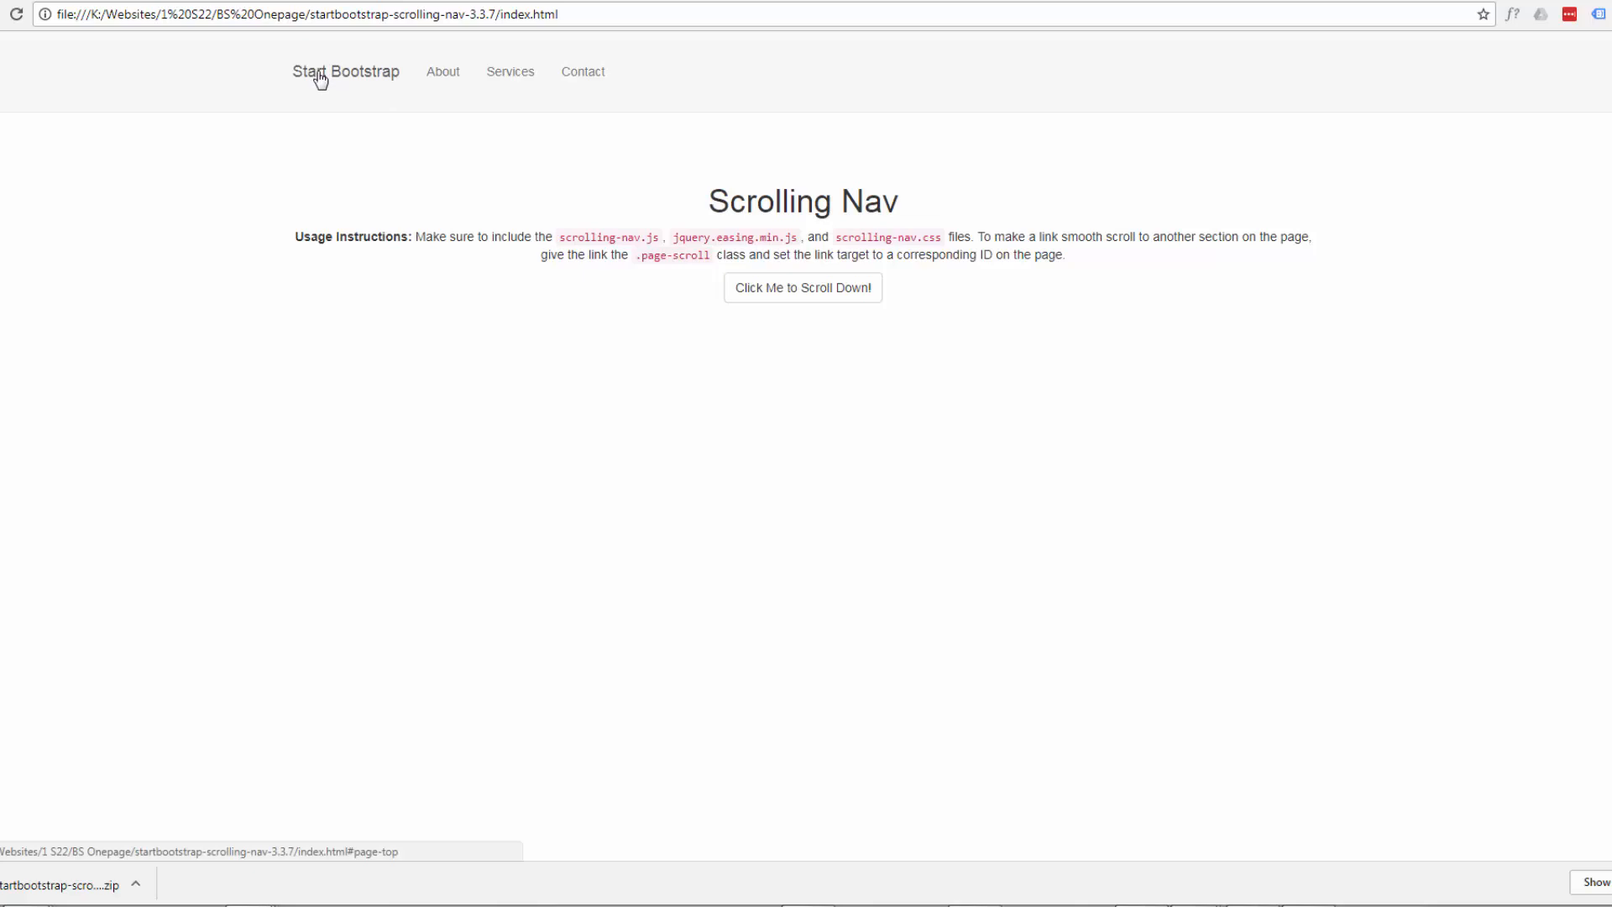
mouse_move(443, 72)
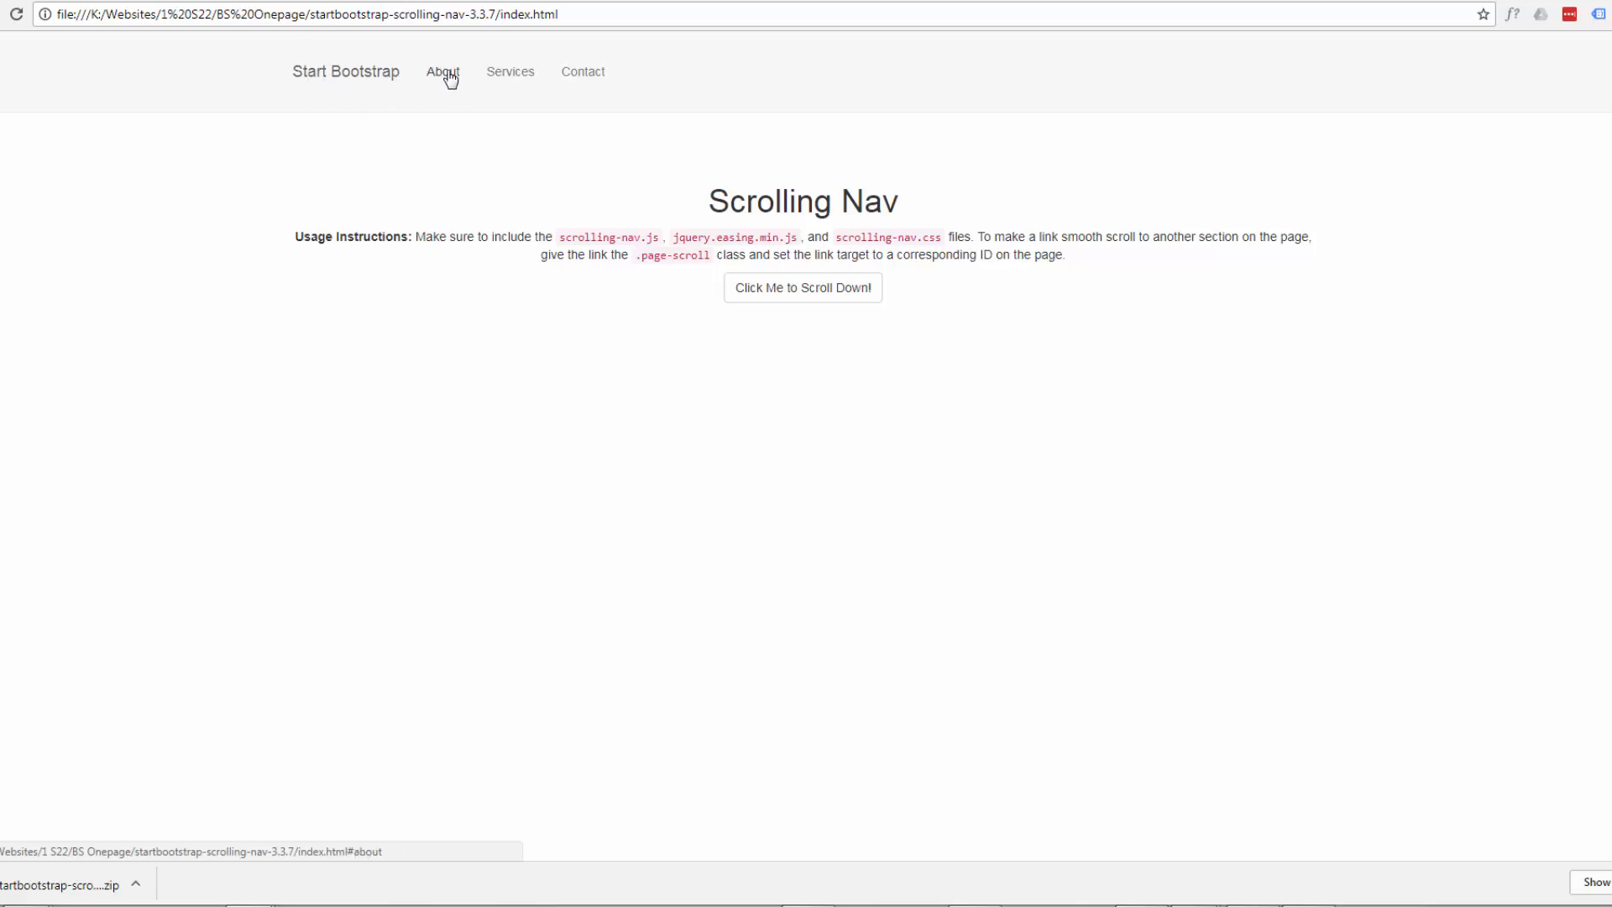
click(444, 73)
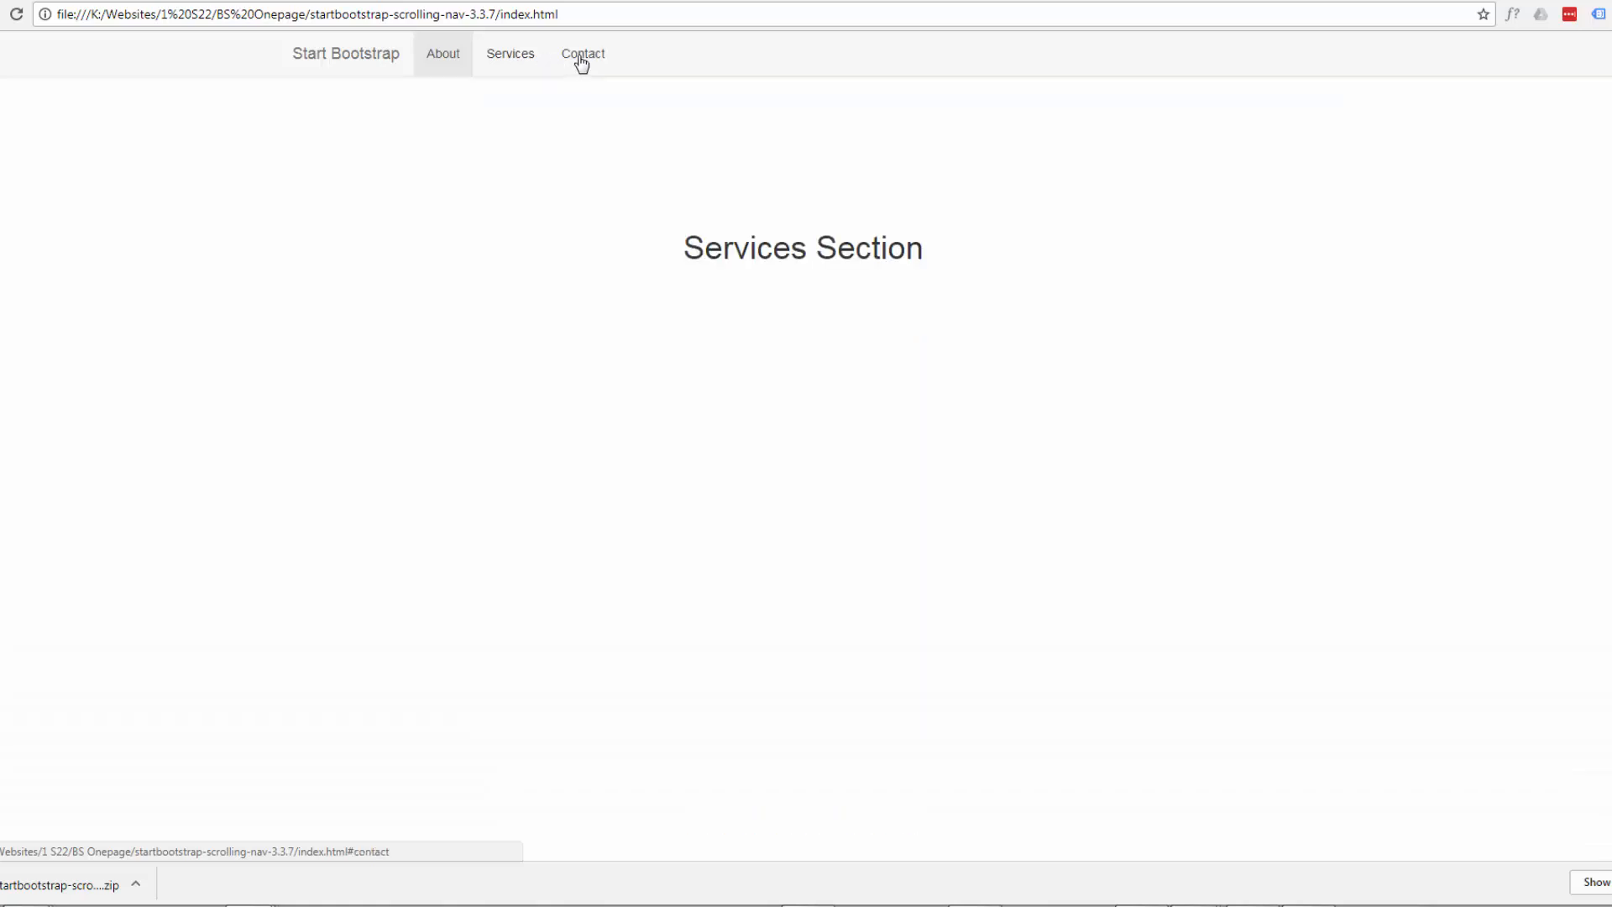
click(583, 54)
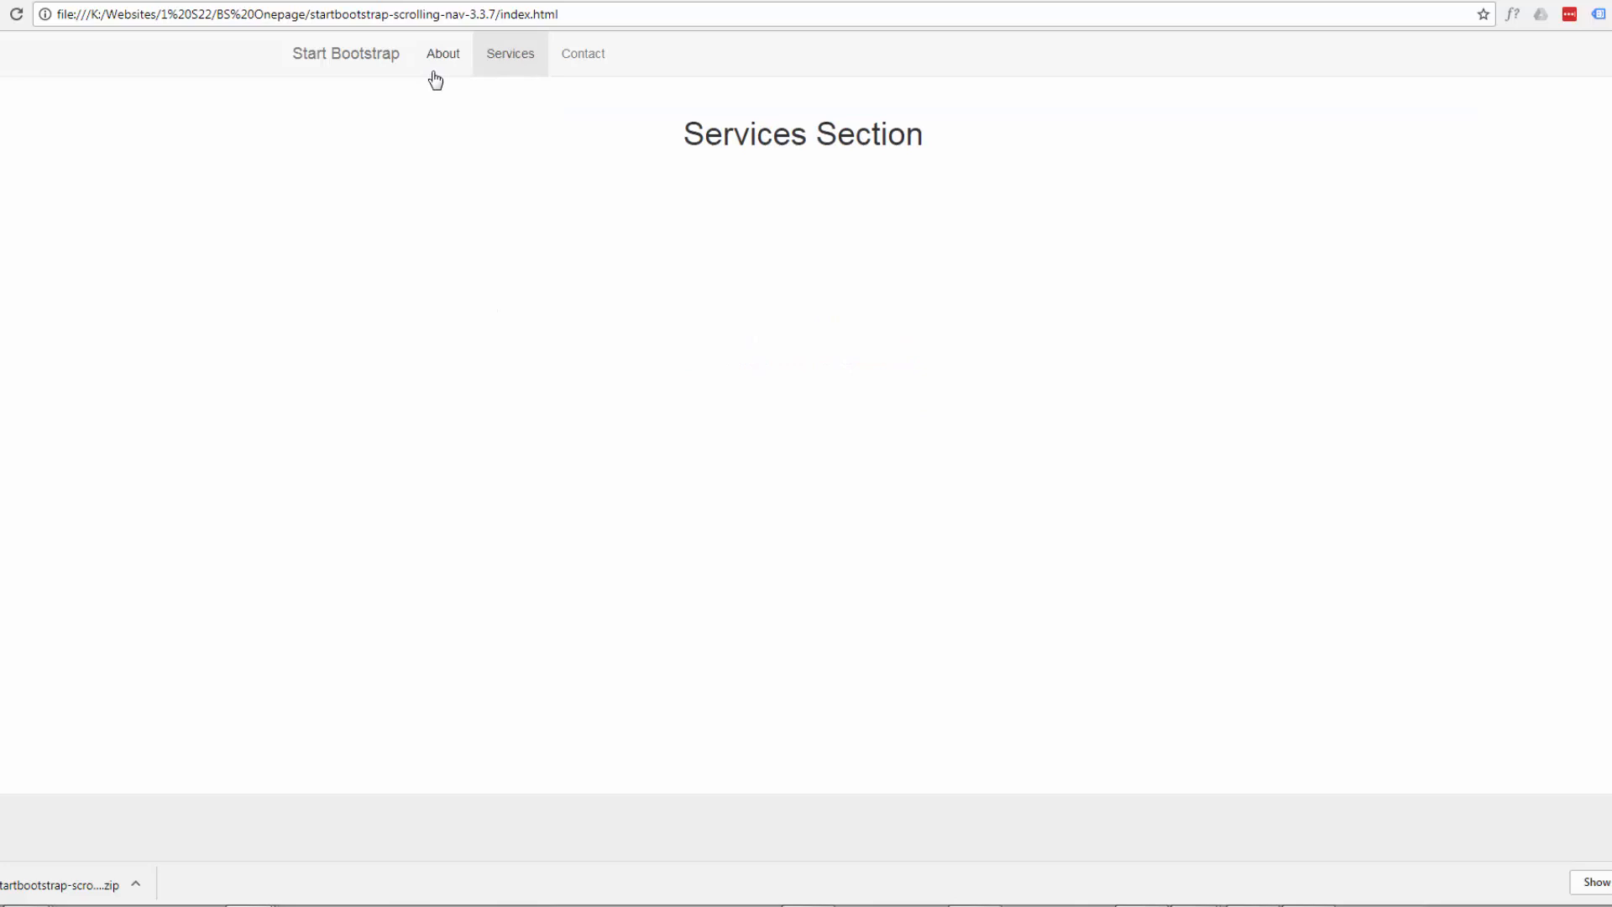
mouse_move(518, 280)
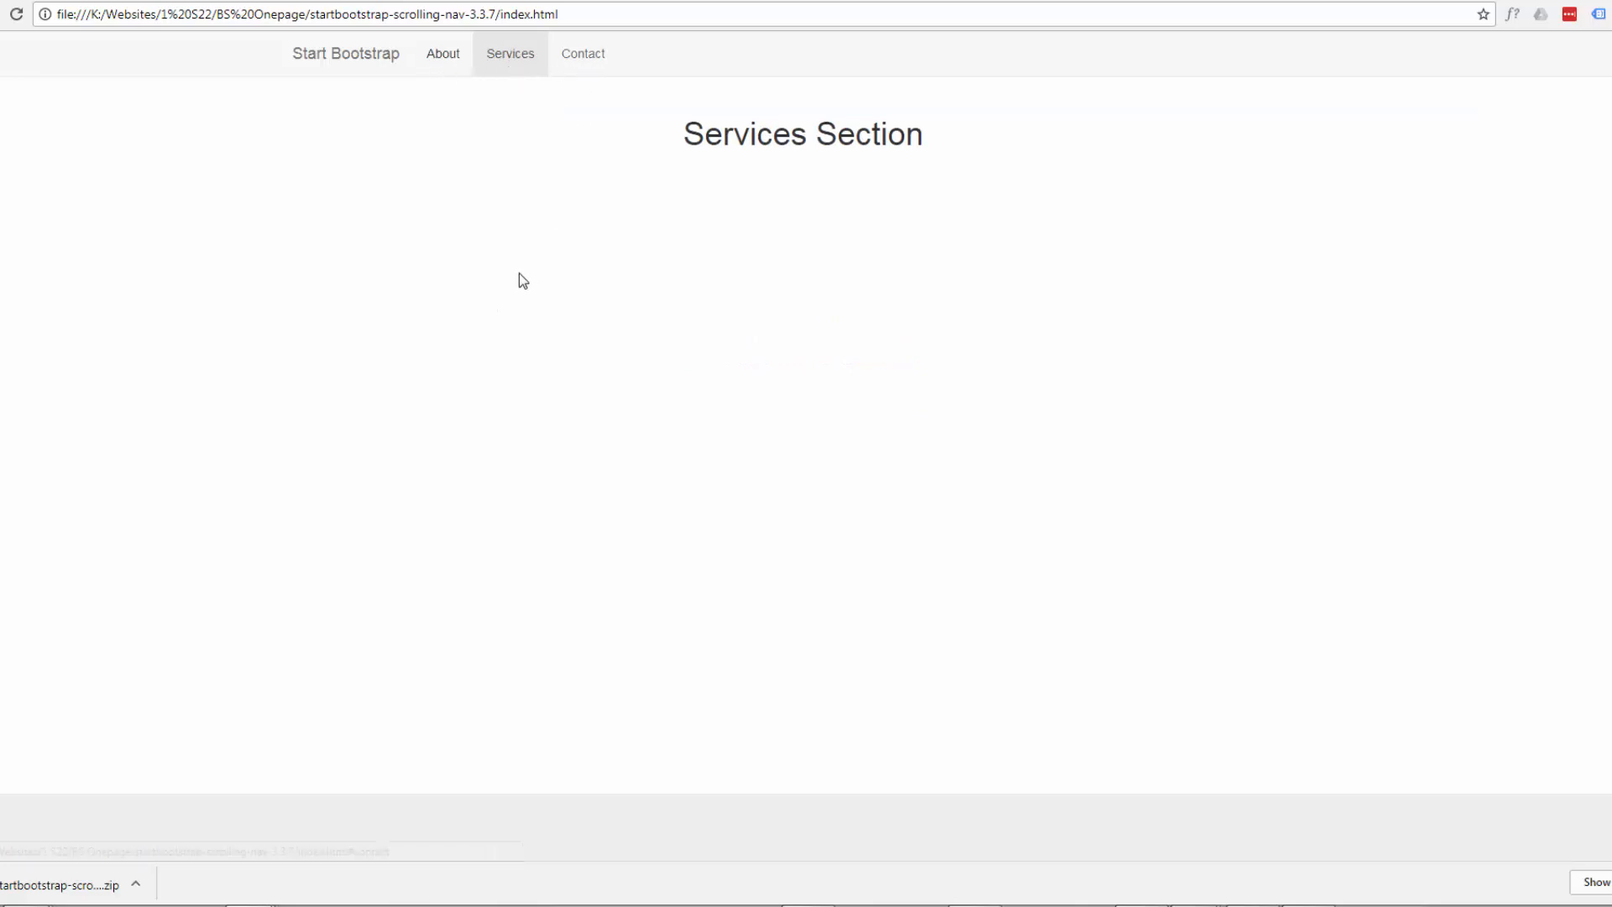
scroll(down, 3)
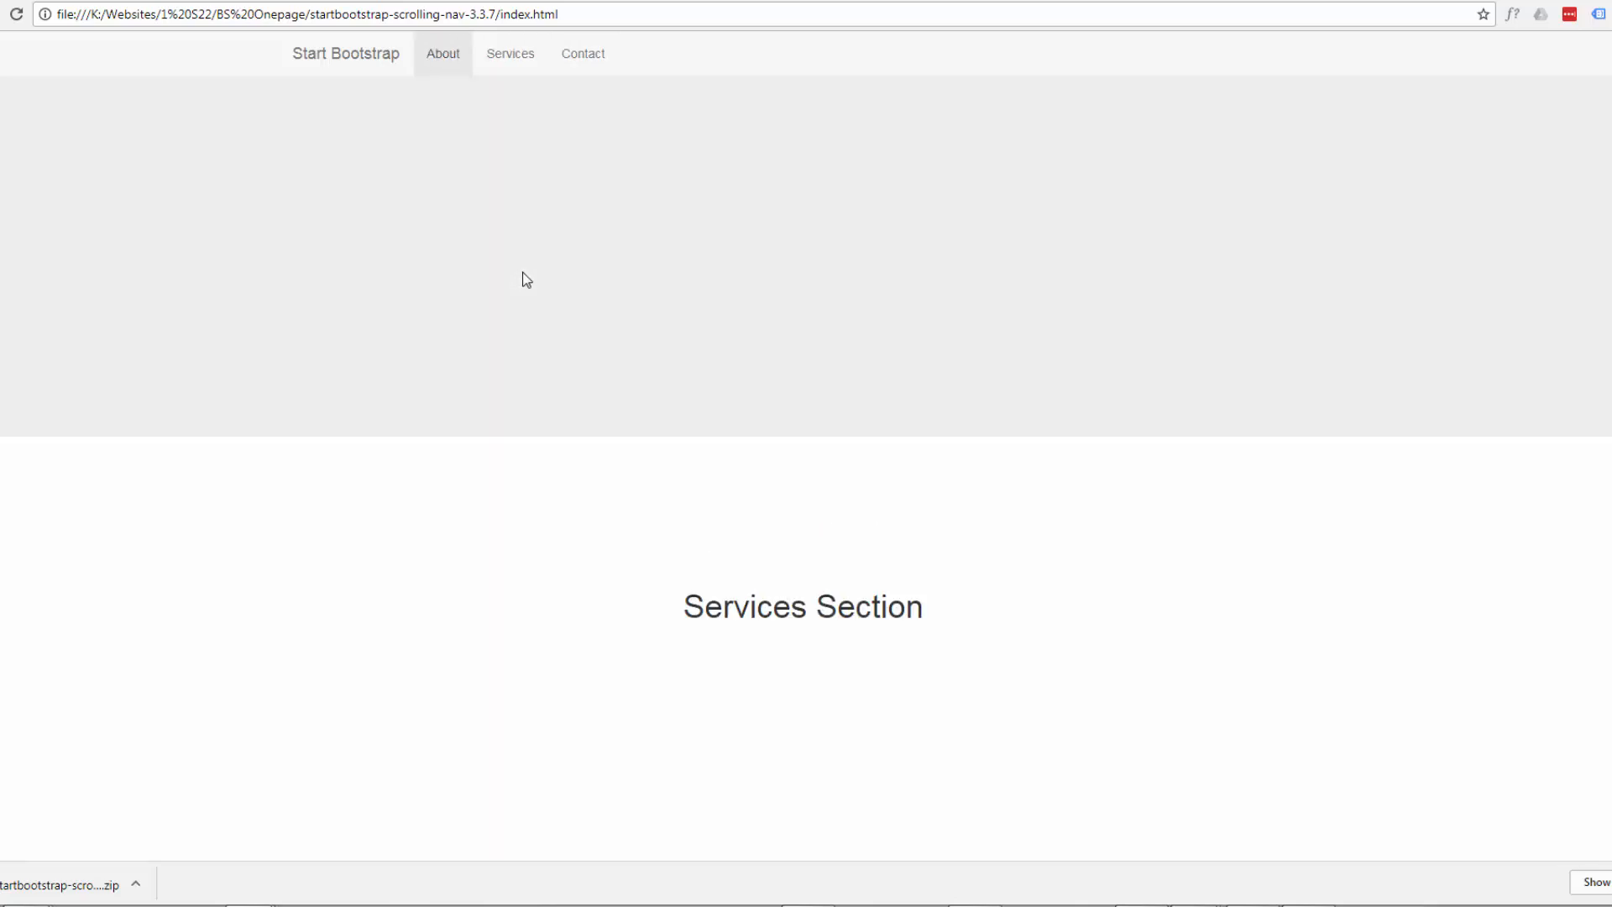
scroll(up, 3)
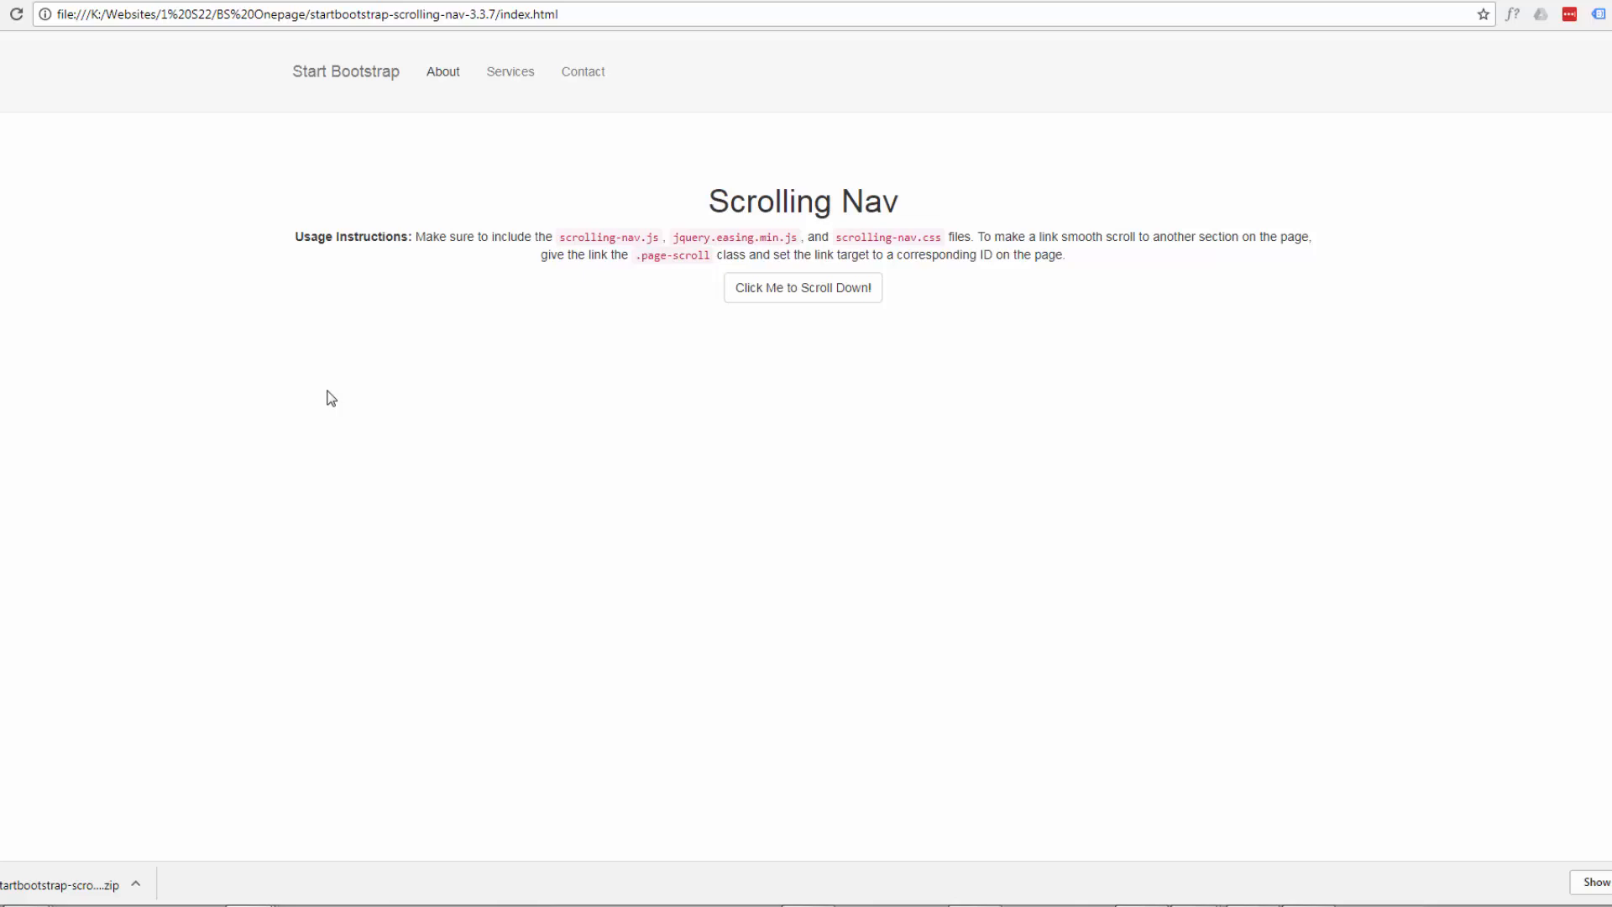
mouse_move(478, 192)
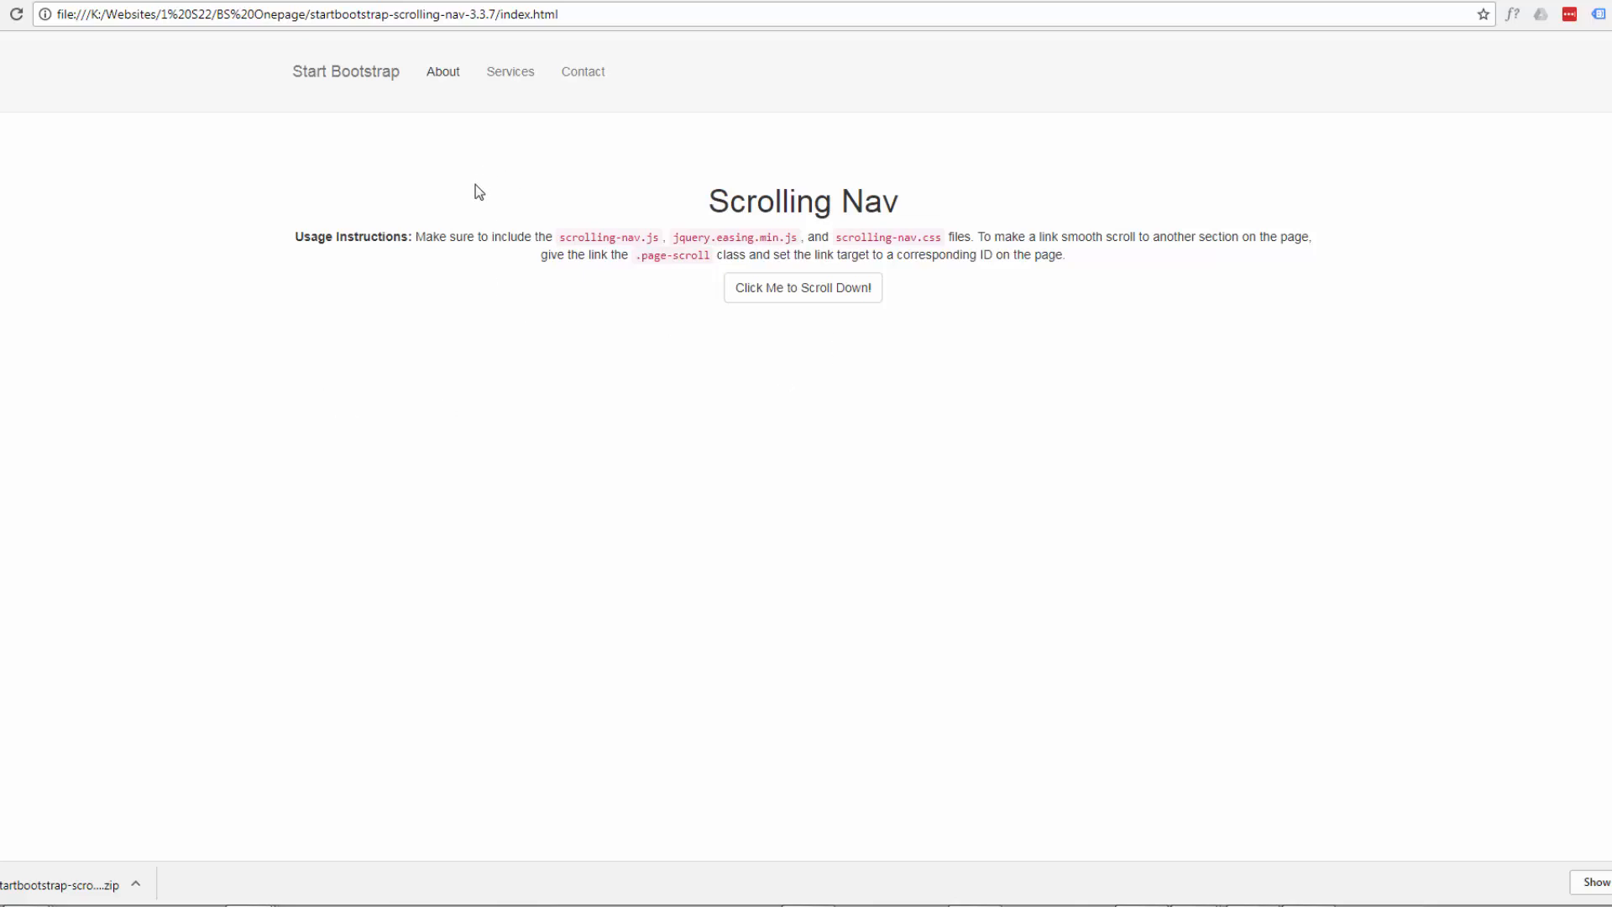
mouse_move(633, 515)
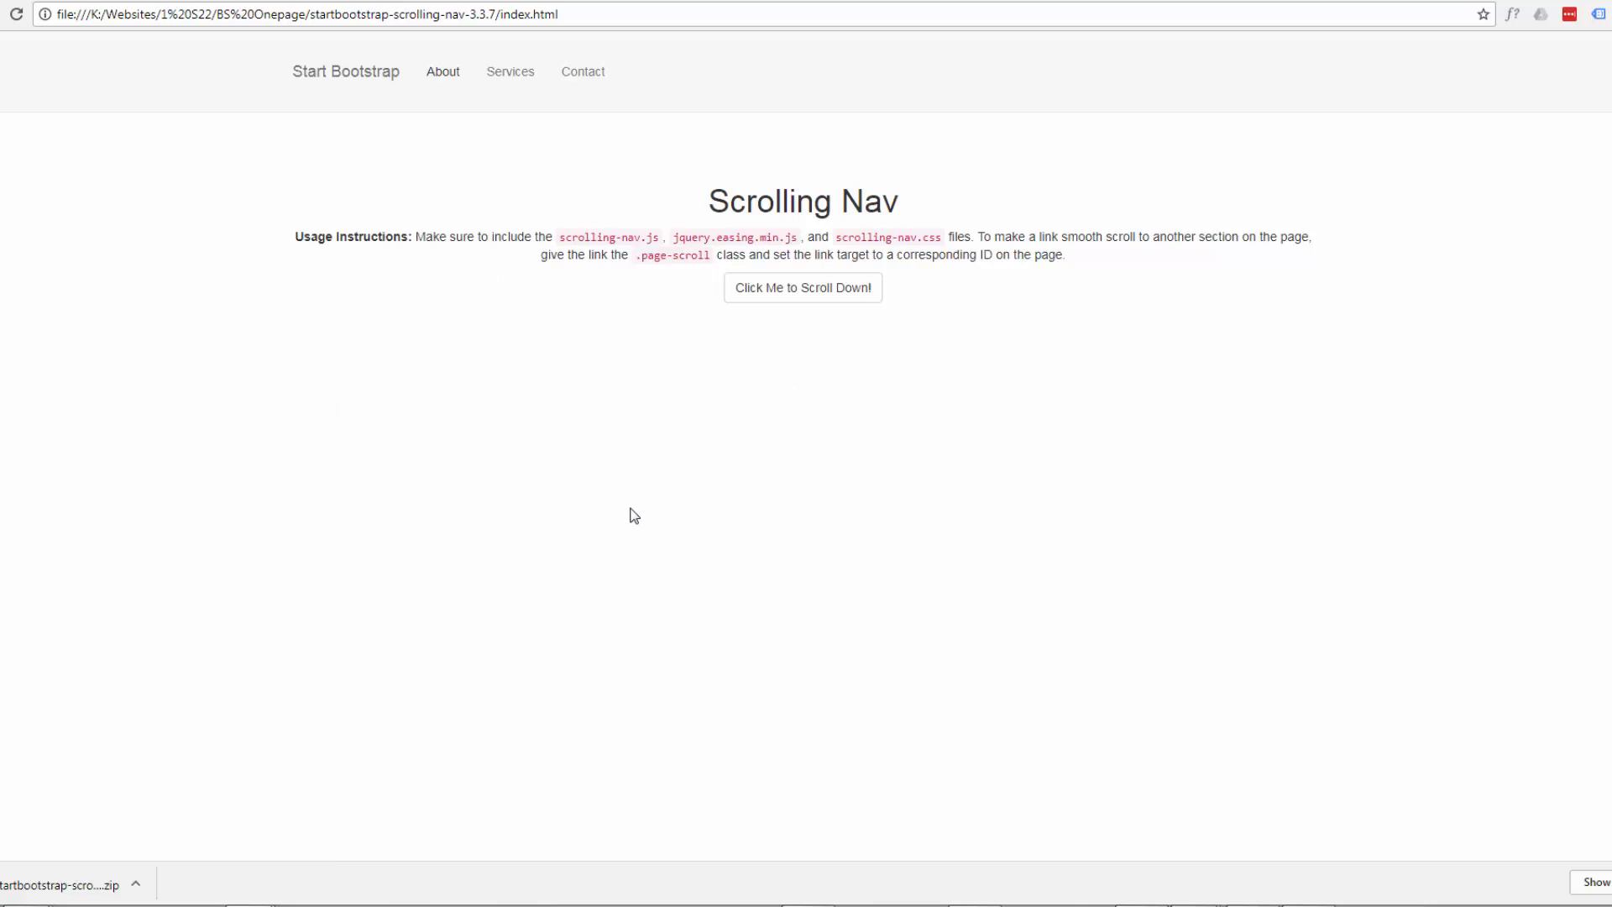